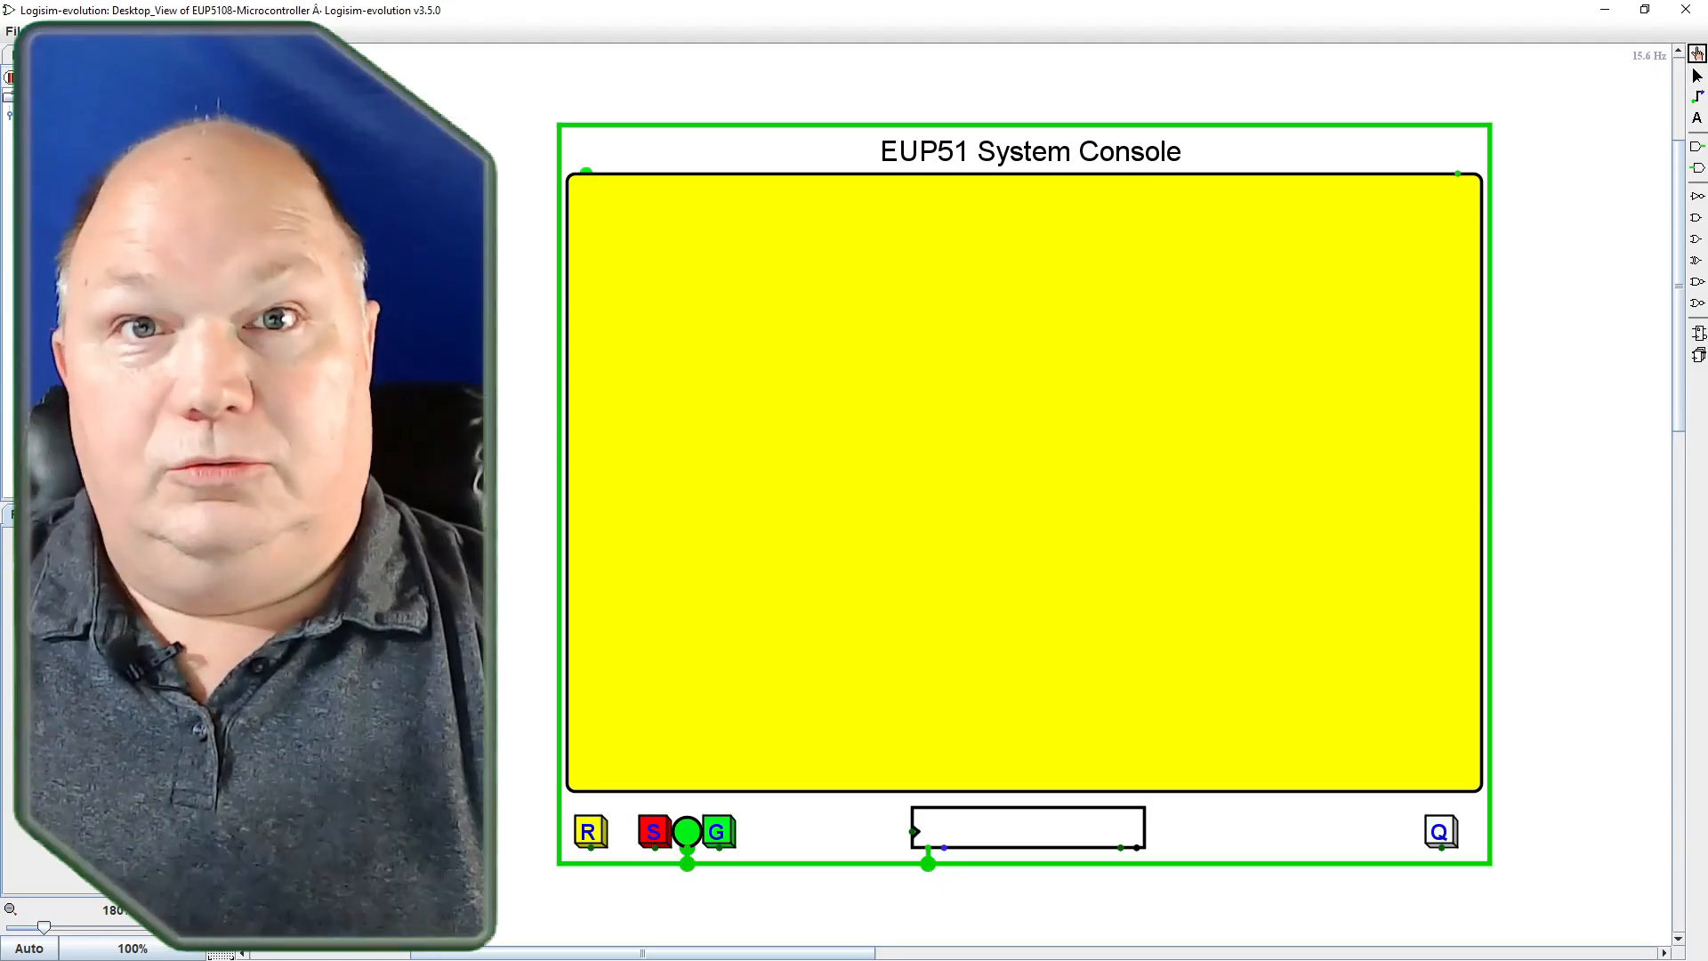
# Enable Auto-Tick from the Simulate menu so the clock runs automatically
pyautogui.write('H')
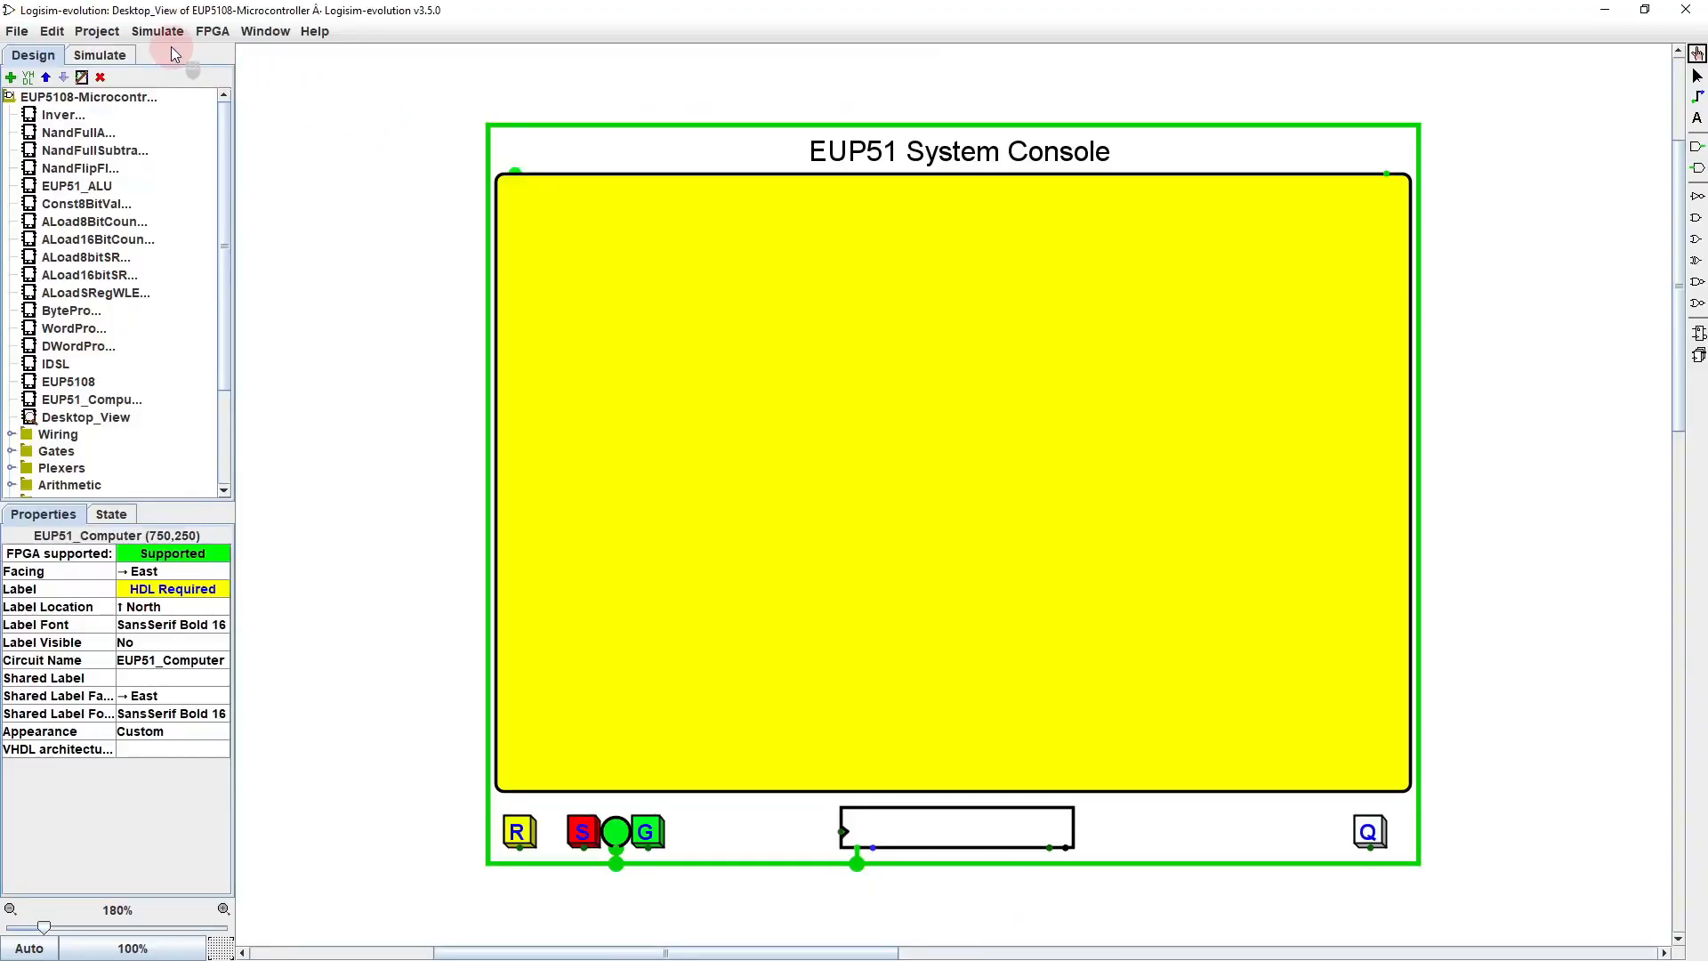
pyautogui.click(156, 31)
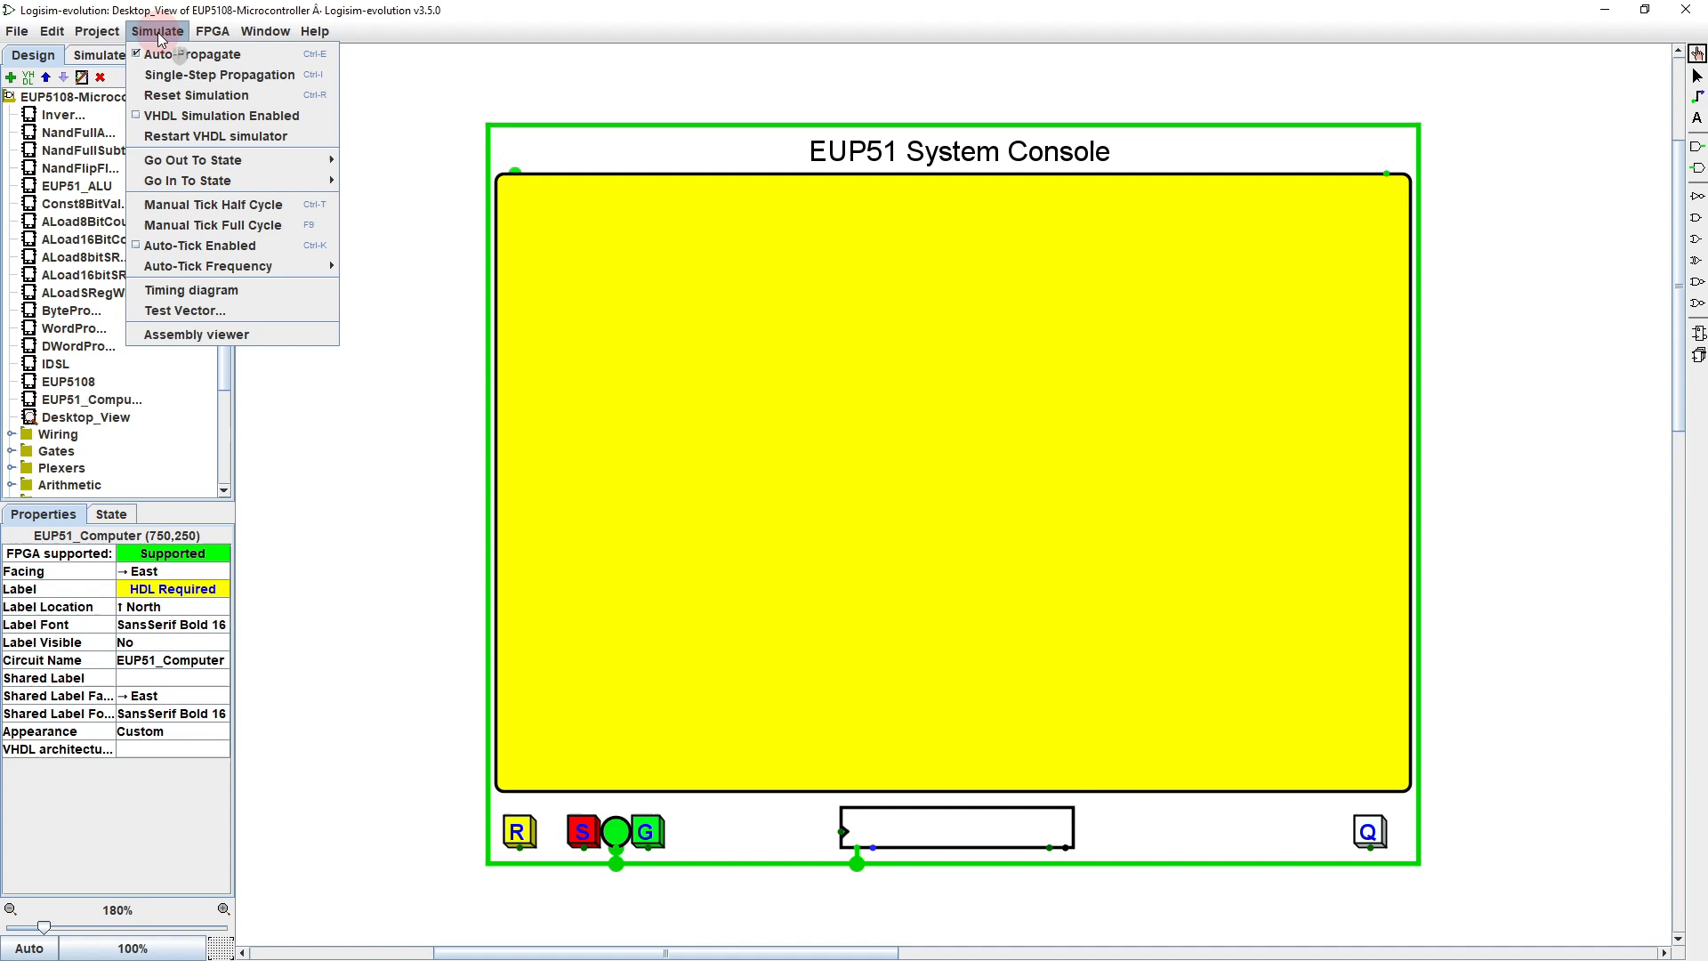
pyautogui.moveTo(199, 244)
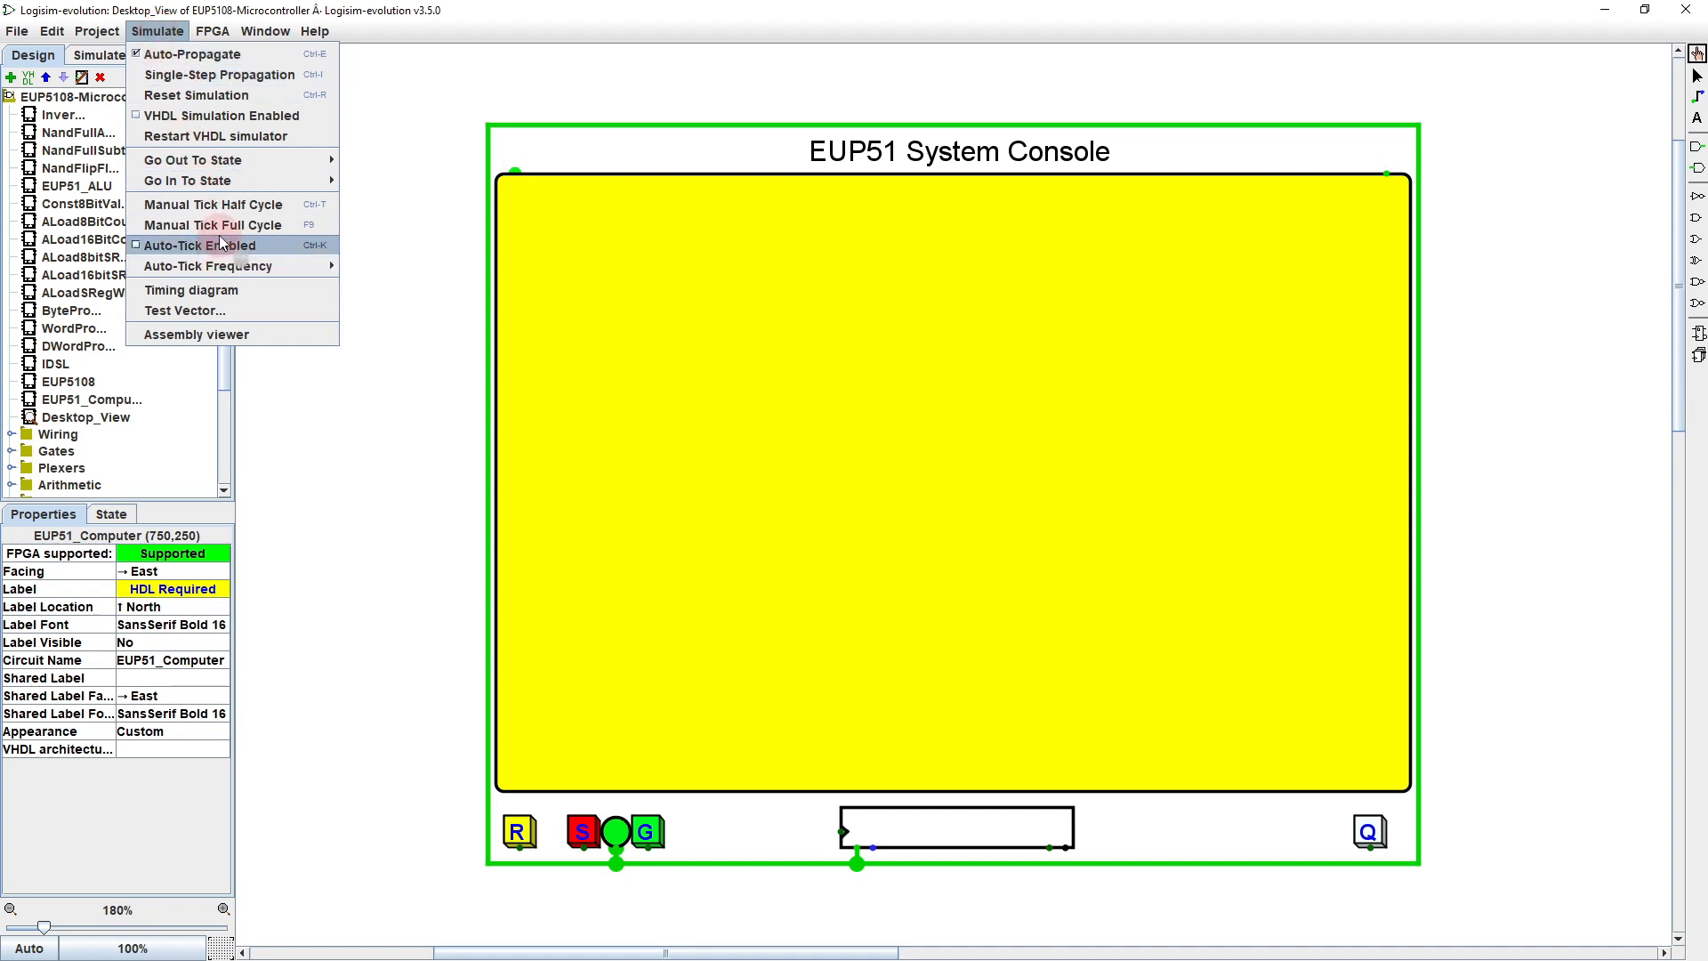
pyautogui.click(199, 243)
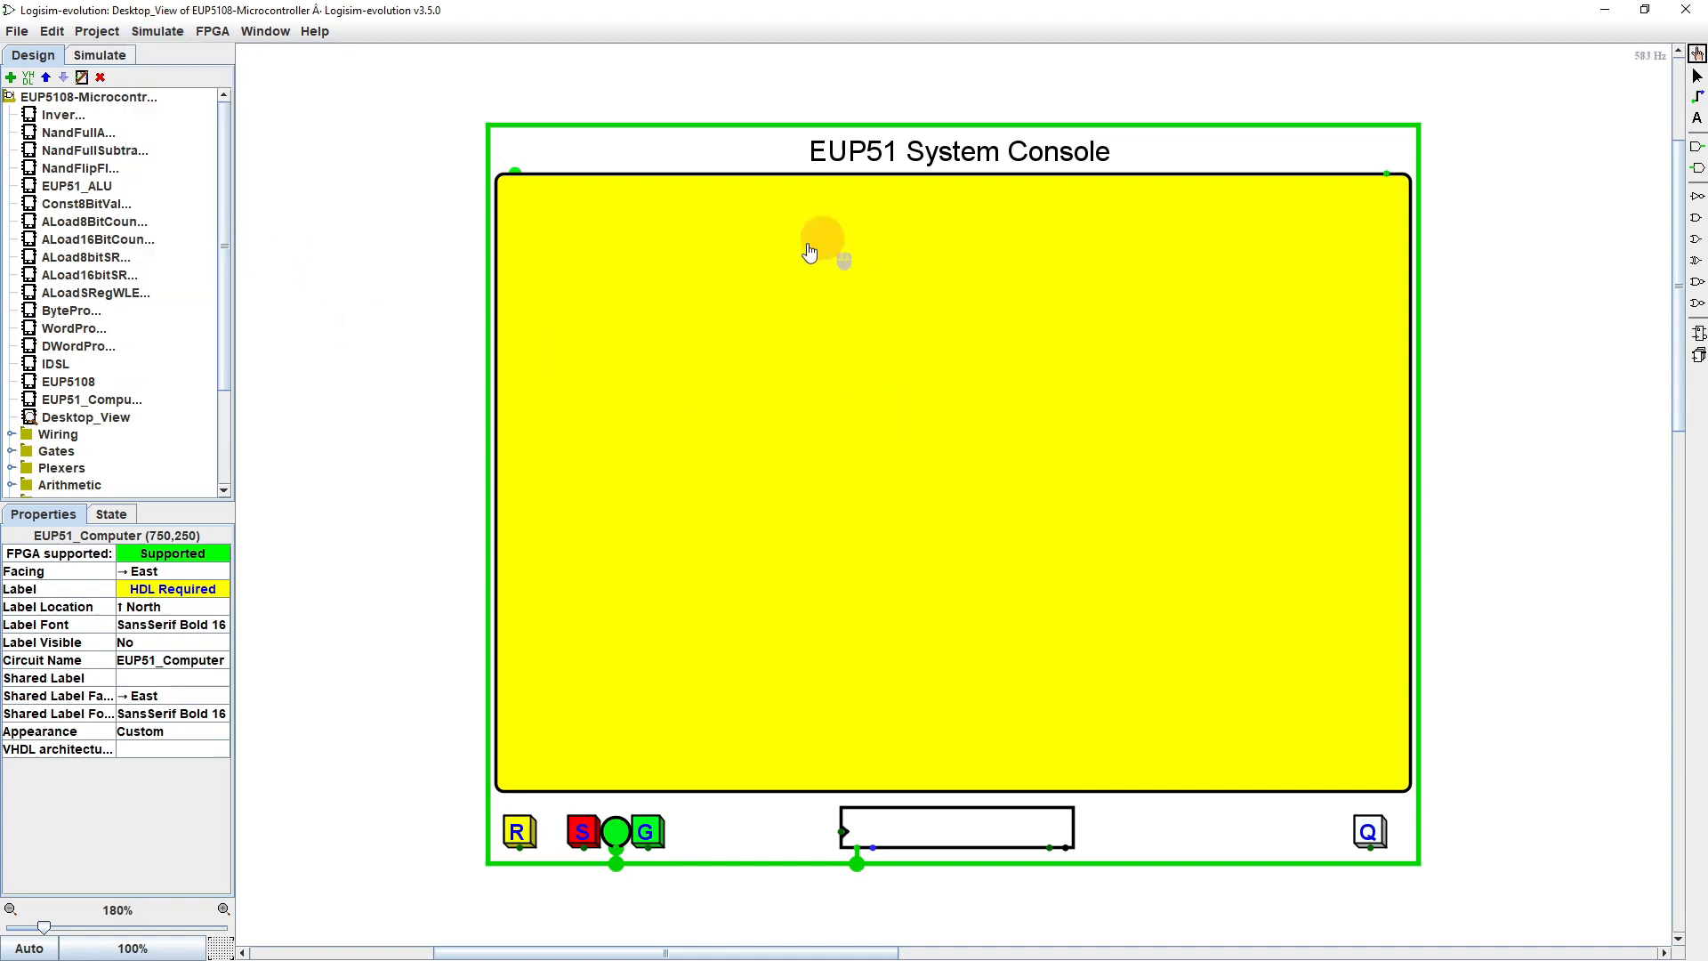
pyautogui.moveTo(962, 428)
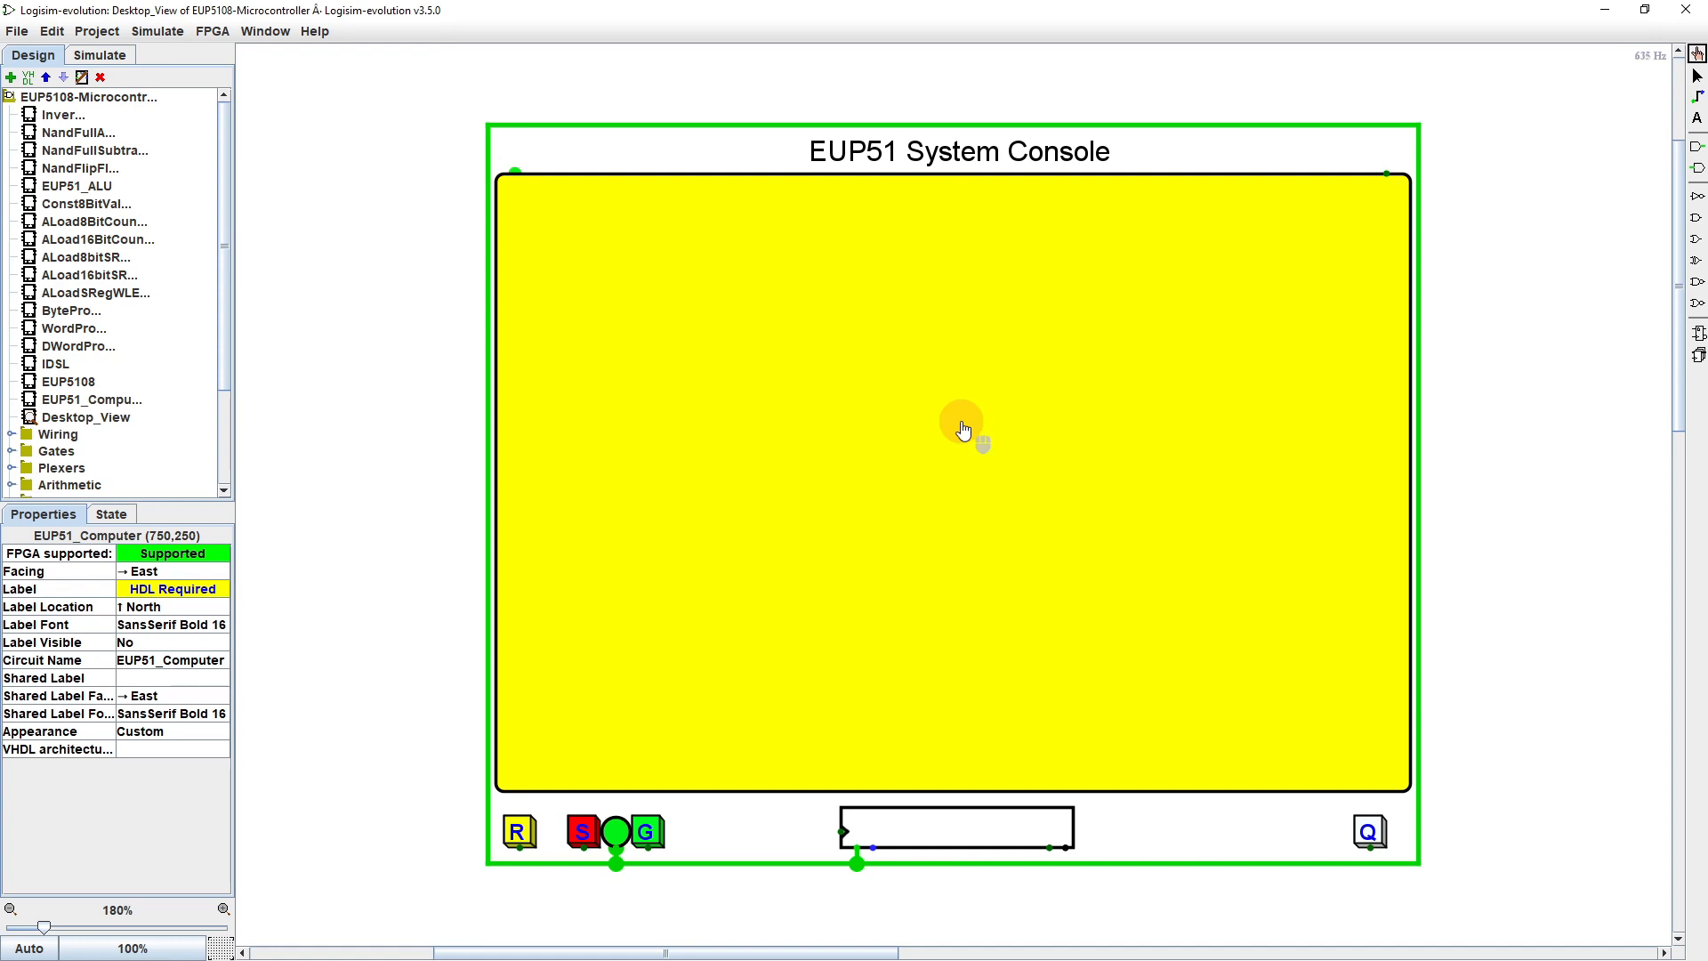
# Enter the EUP51_Computer circuit from the console and select the EUP5108 processor block
pyautogui.click(100, 55)
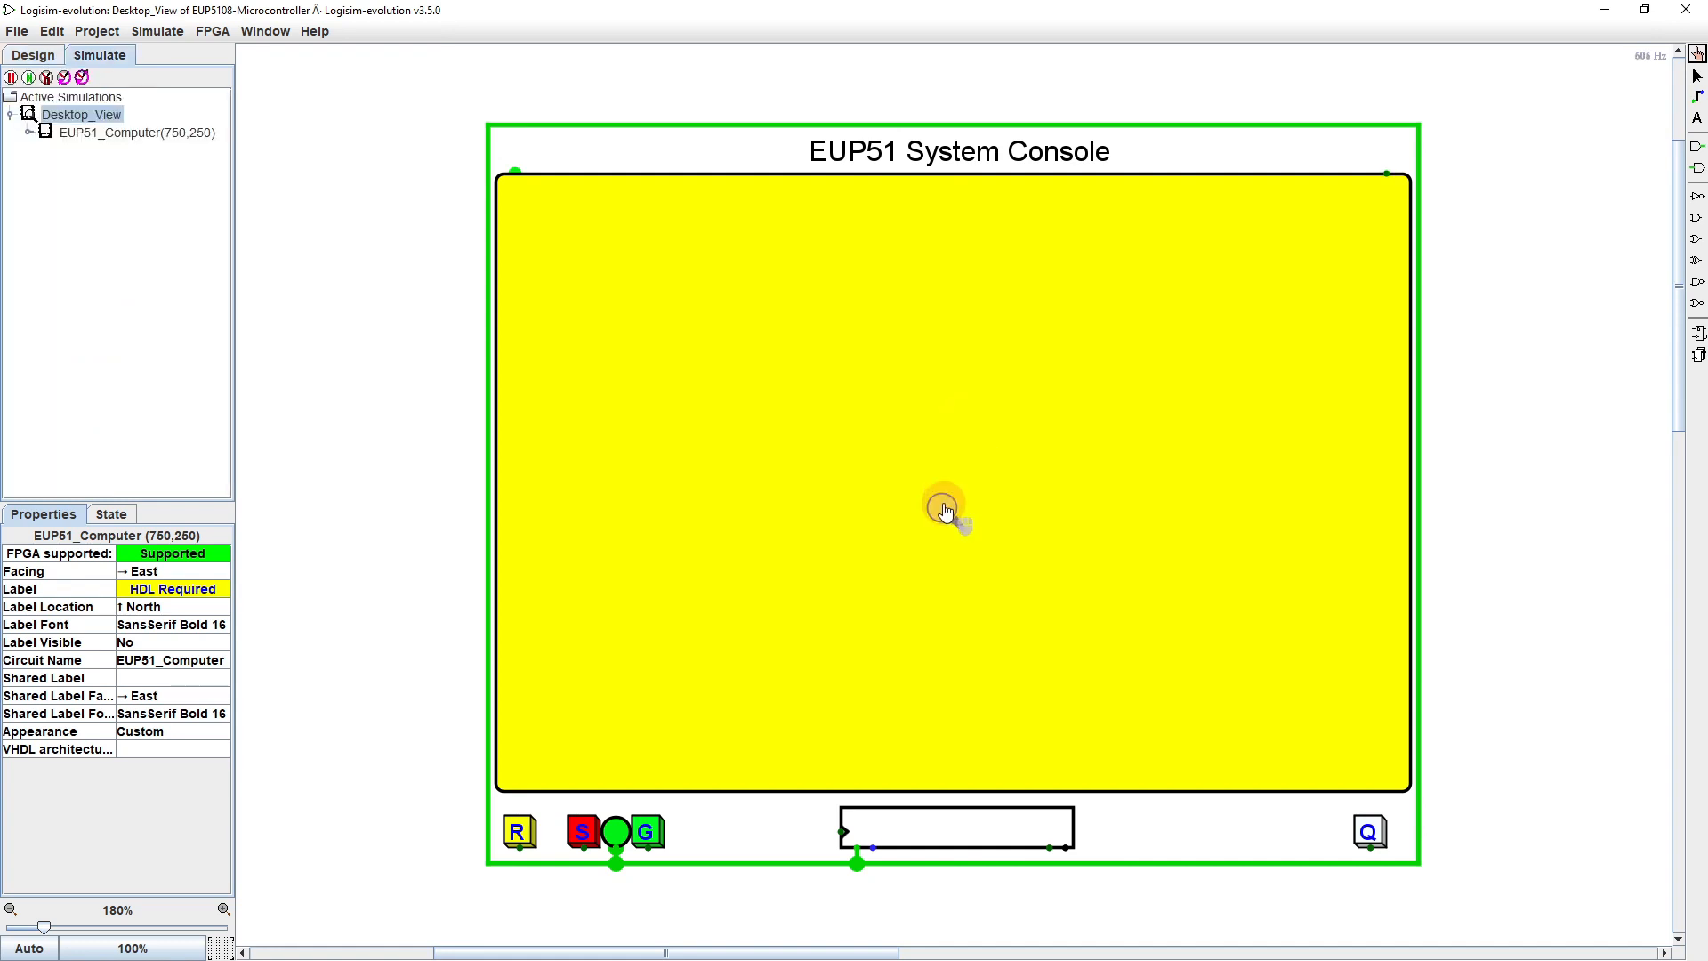
pyautogui.doubleClick(945, 509)
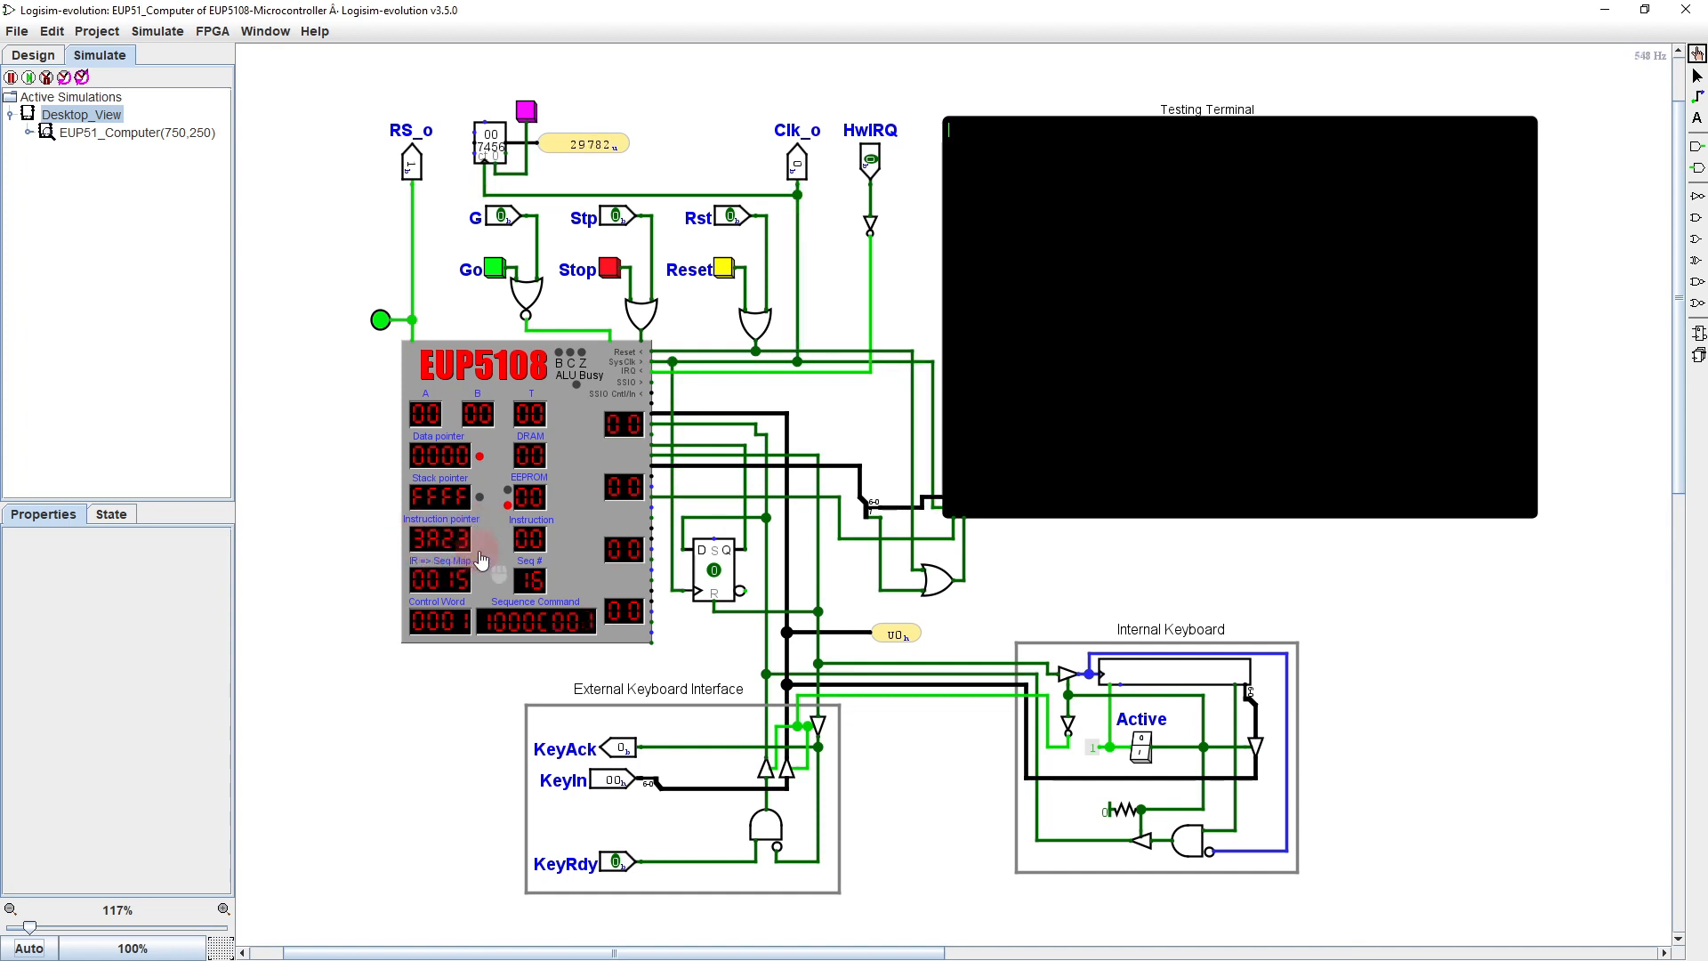
pyautogui.click(528, 496)
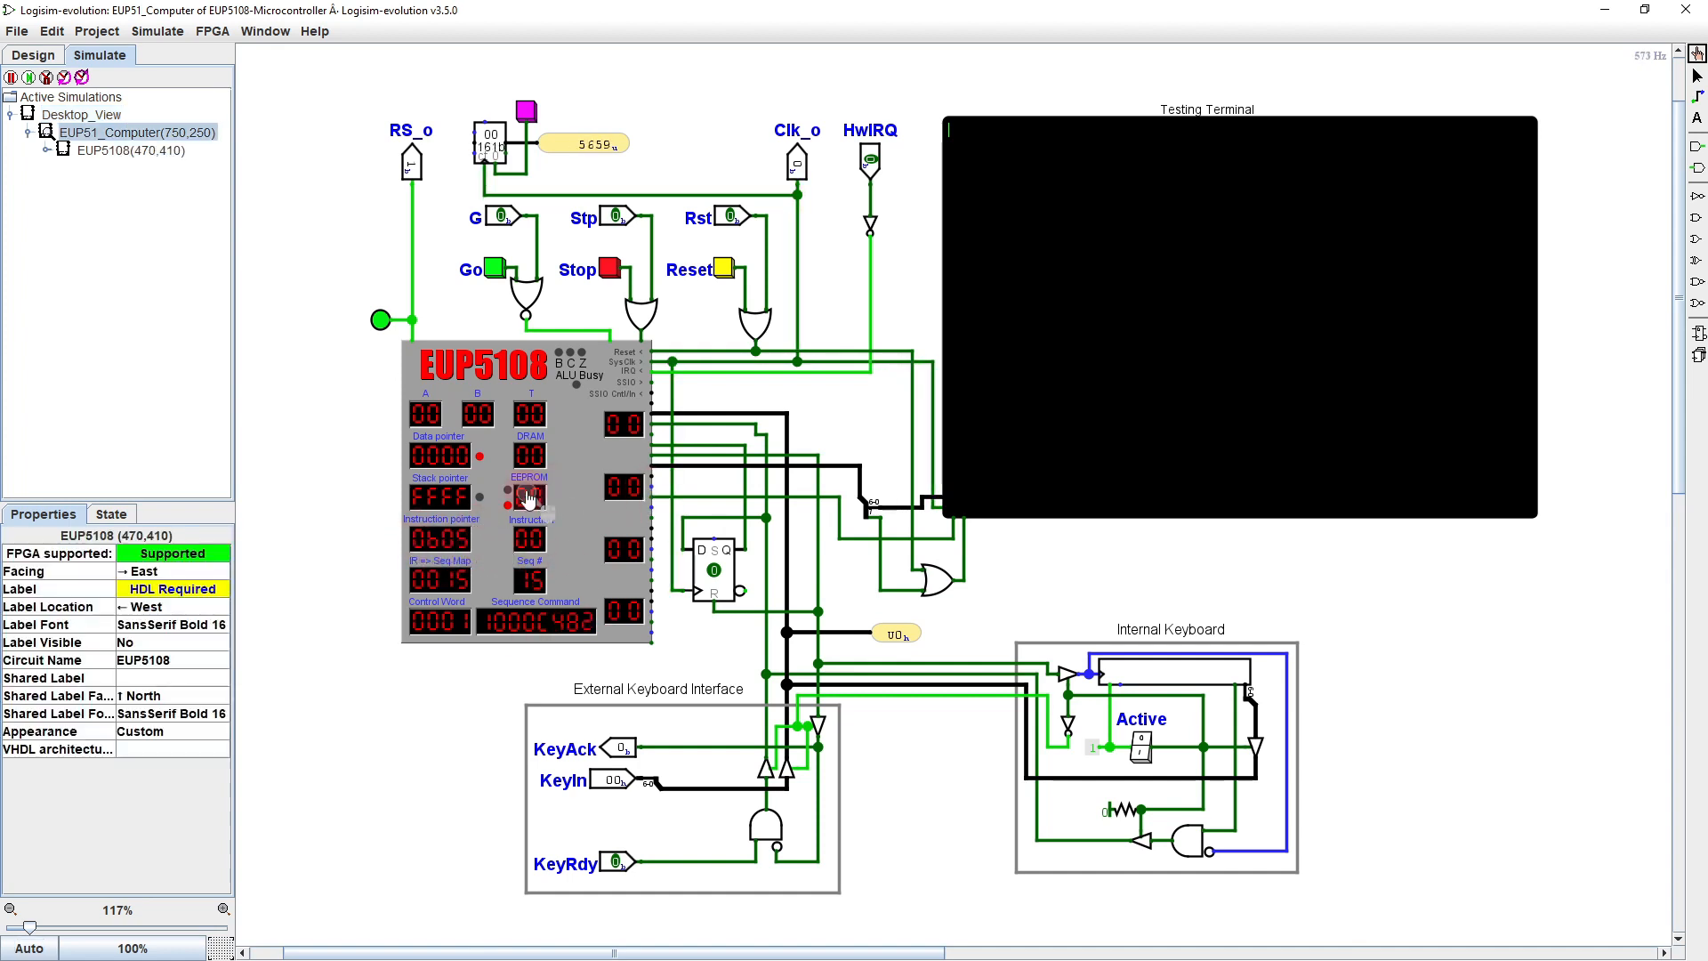
# Enter the EUP5108 processor subcircuit showing its EEPROM and DRAM memories
pyautogui.doubleClick(523, 491)
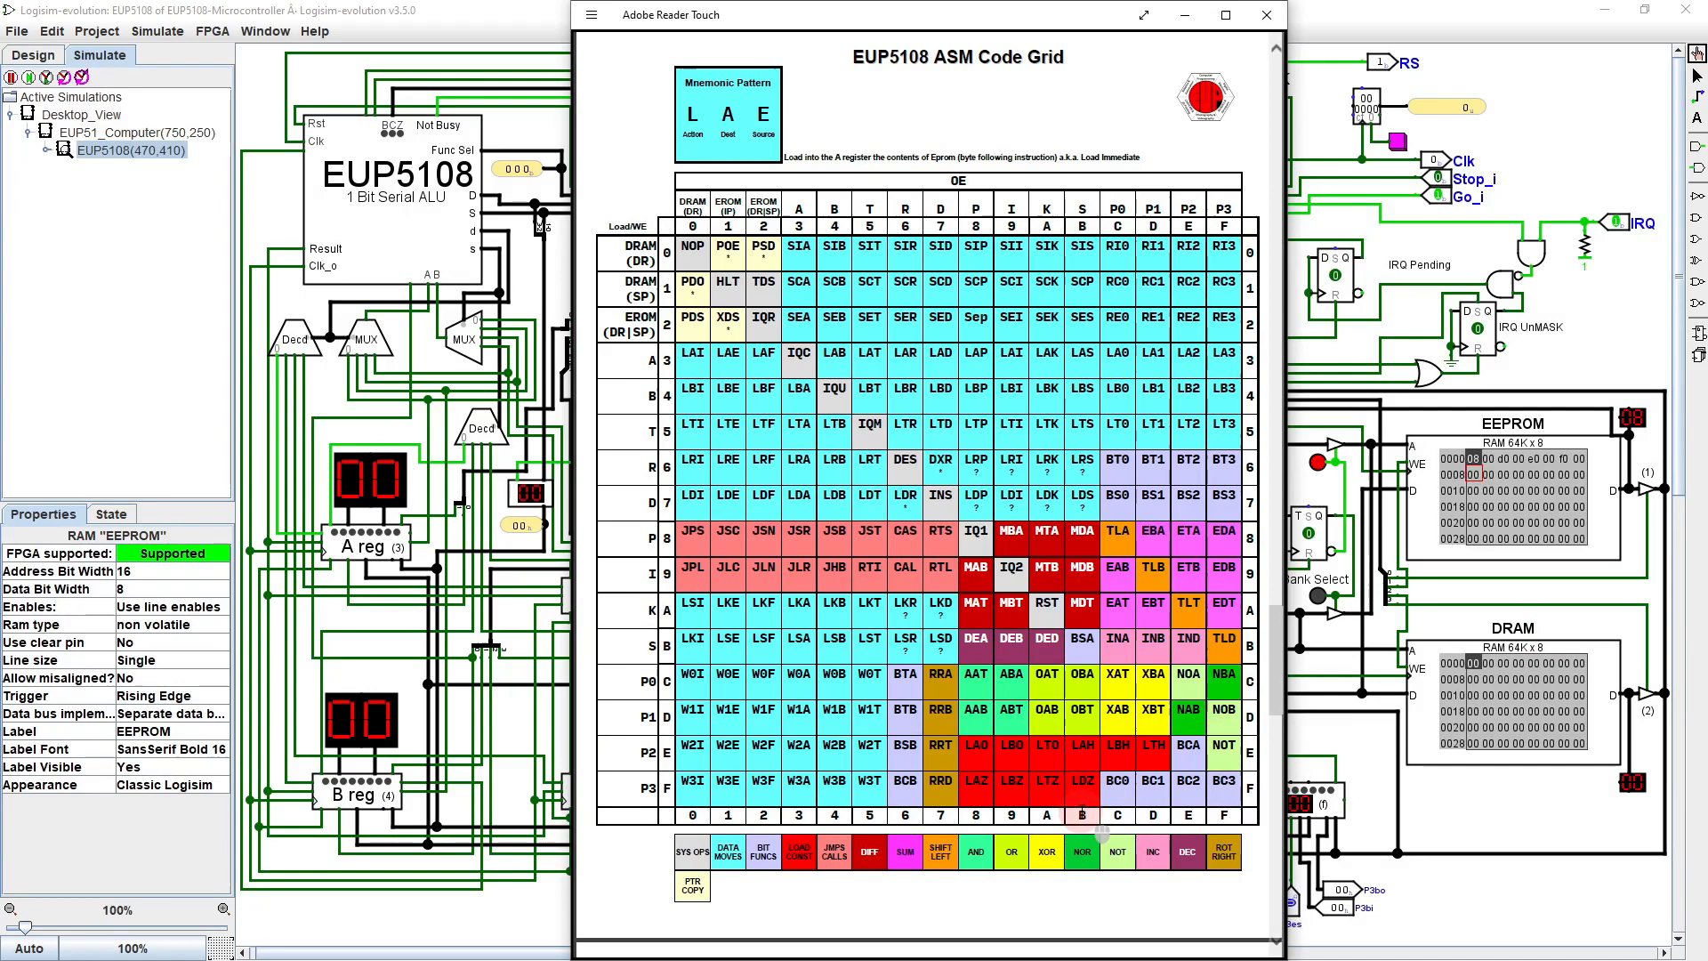
pyautogui.click(1263, 15)
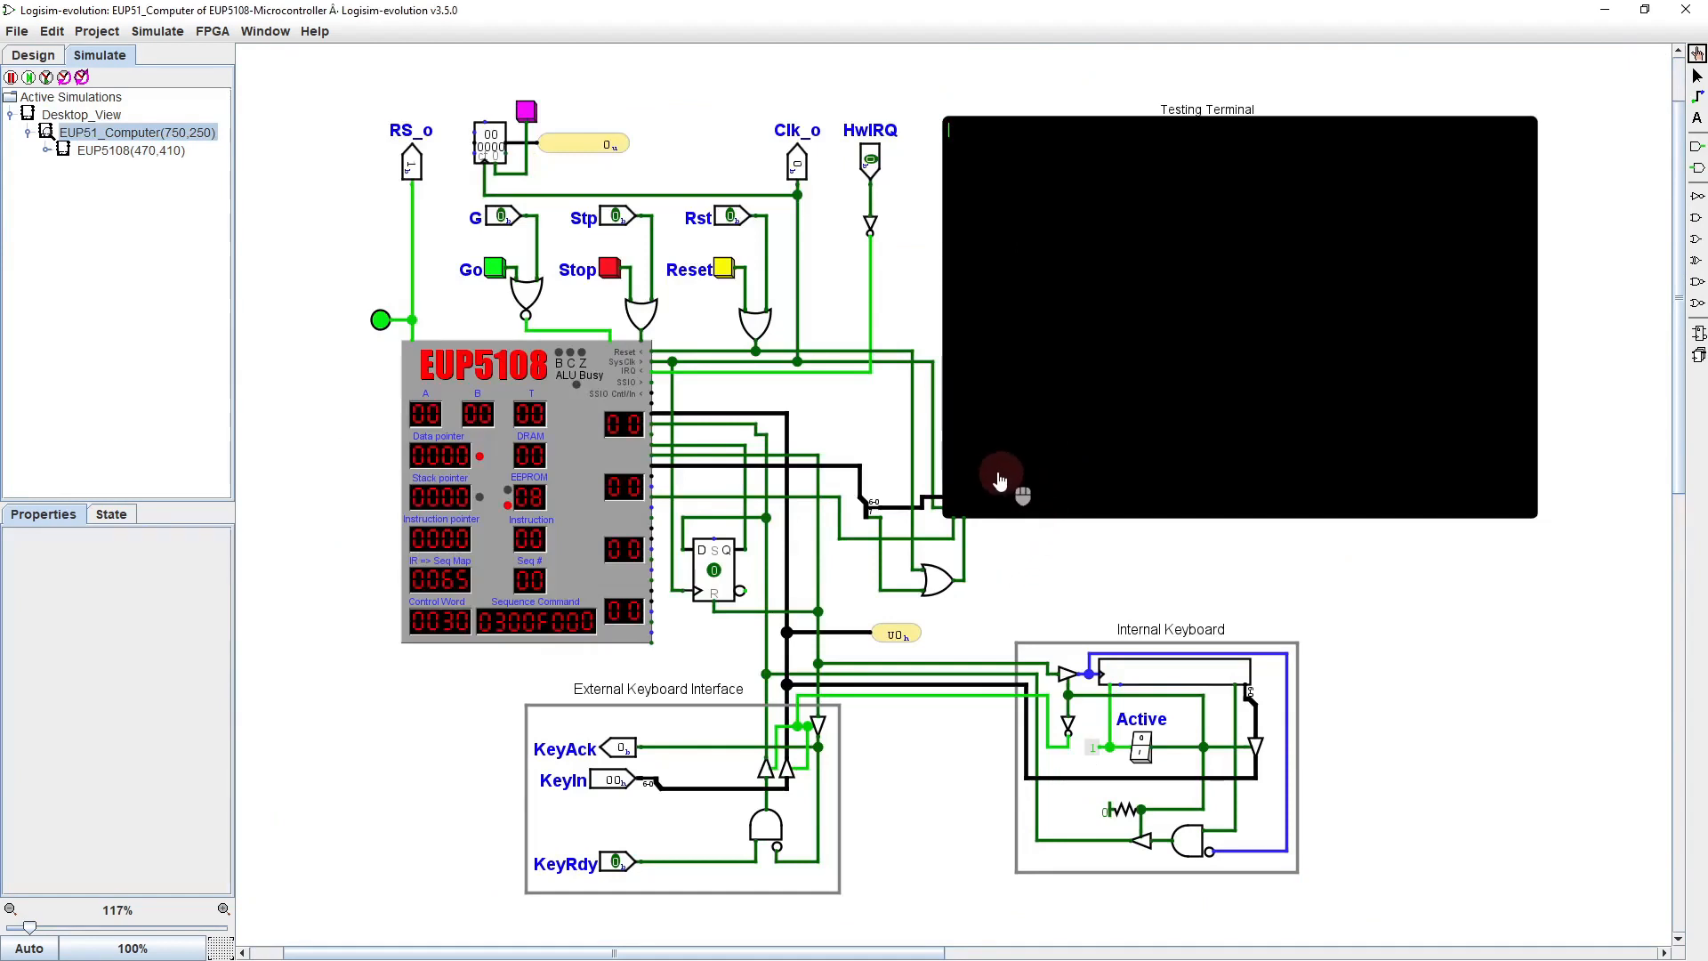
pyautogui.moveTo(843, 477)
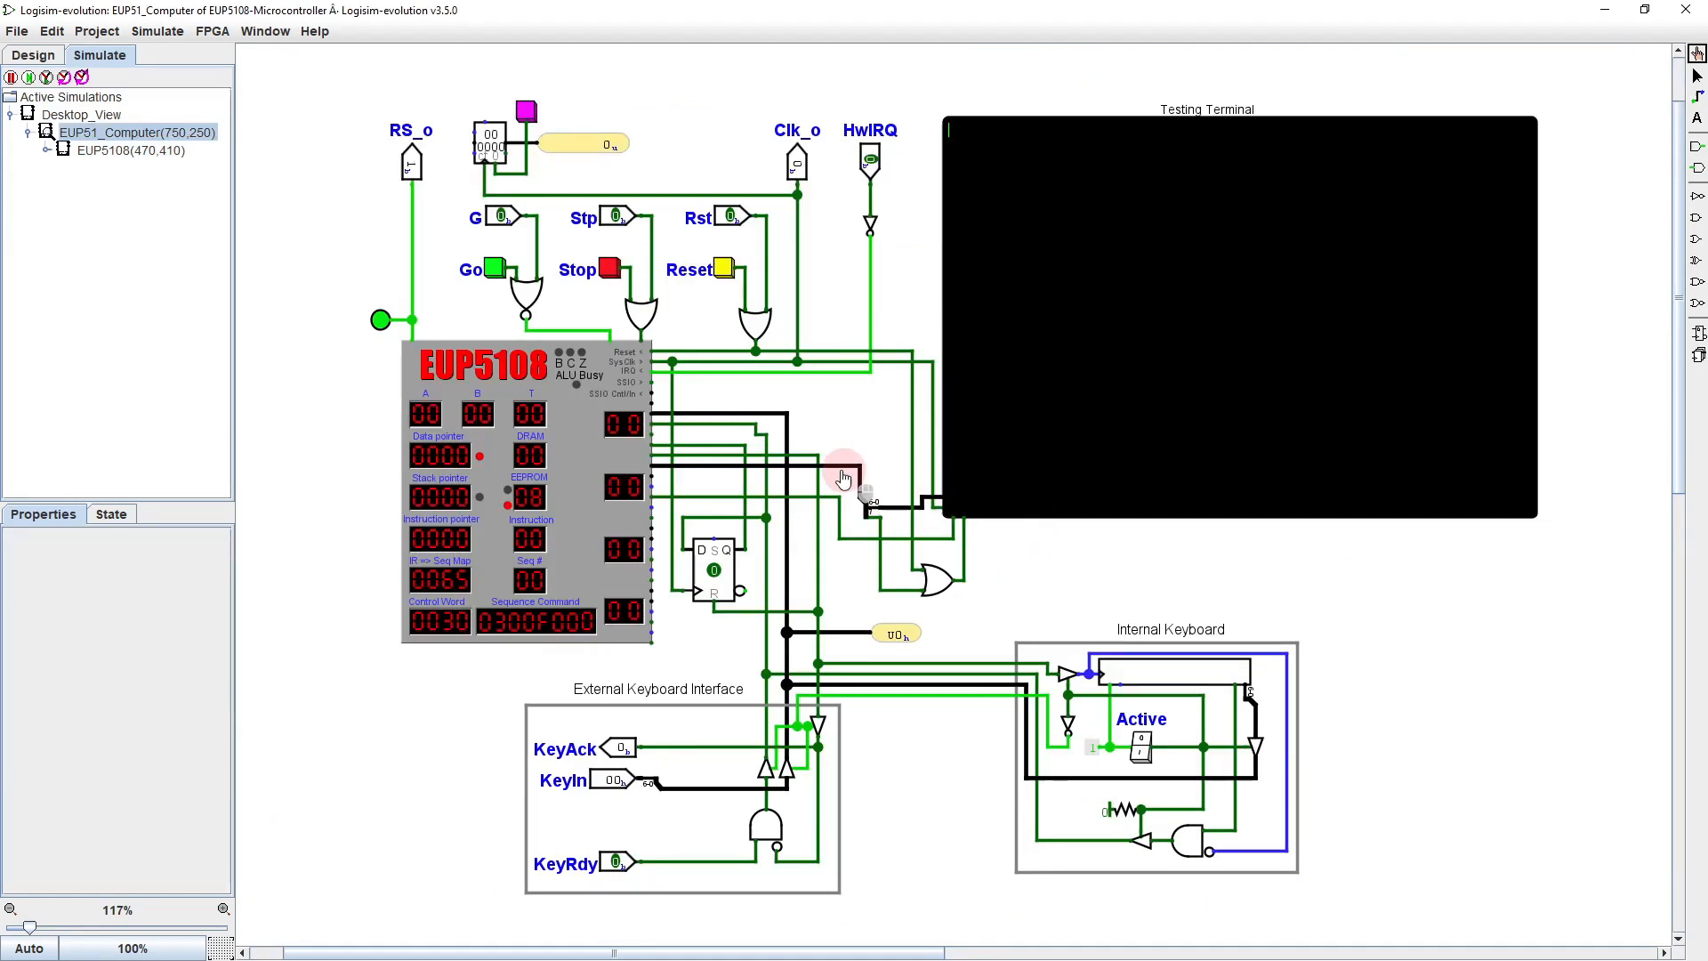
pyautogui.moveTo(637, 484)
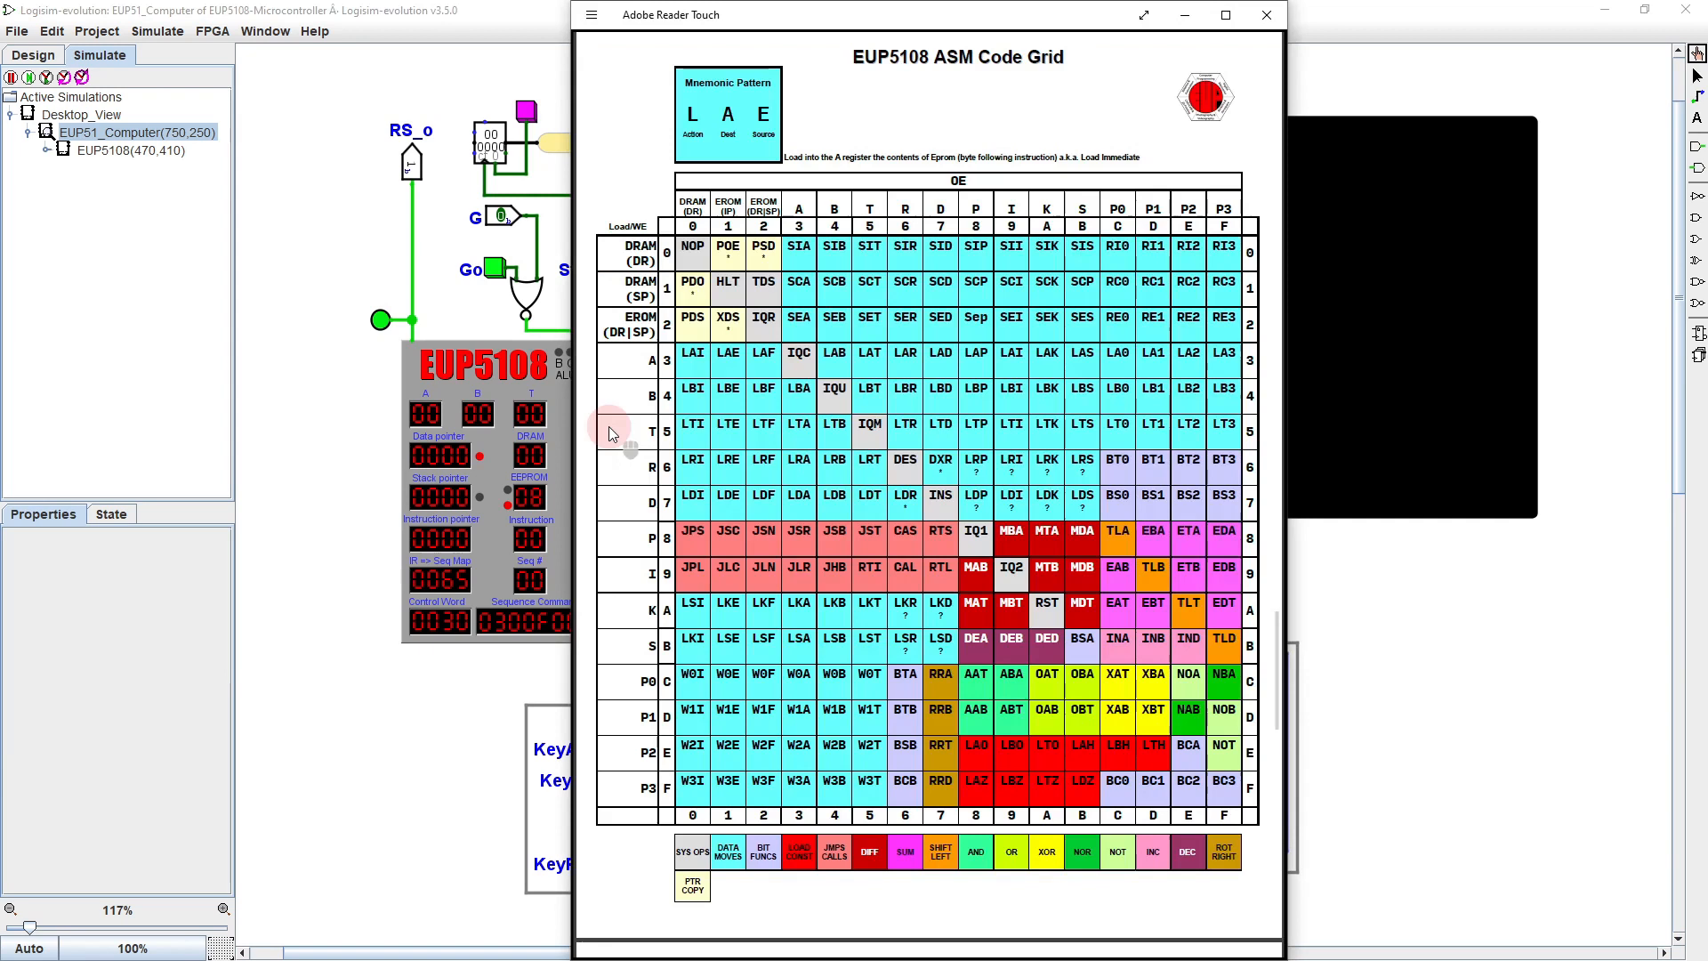
pyautogui.moveTo(643, 735)
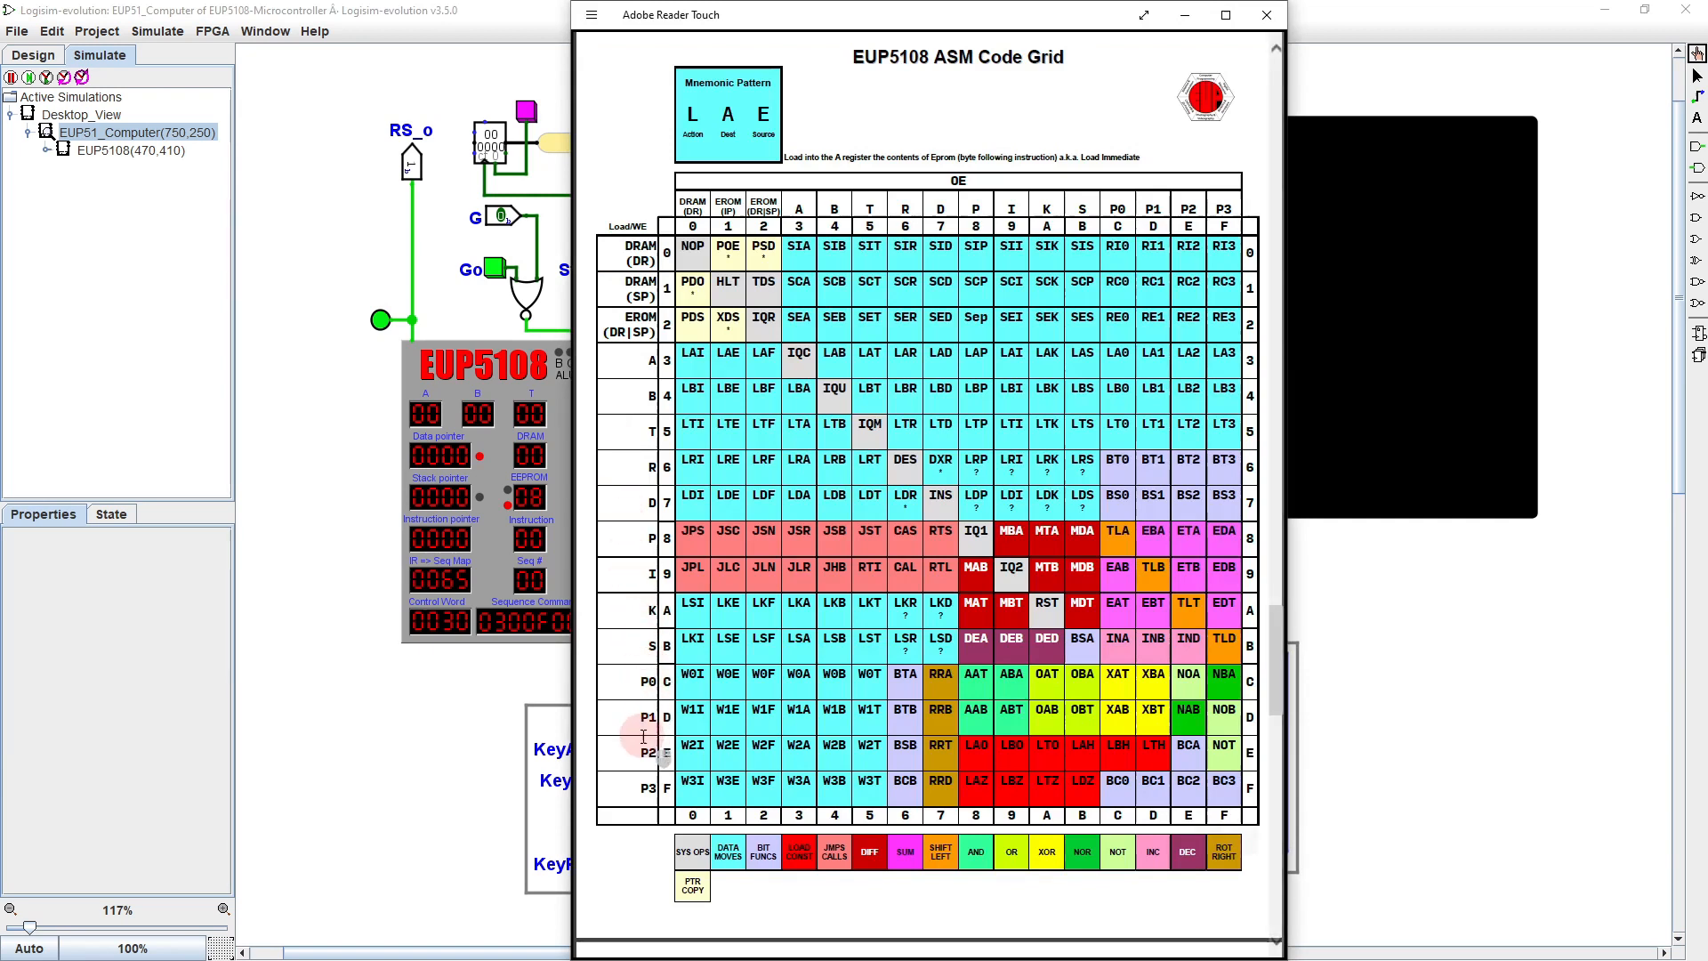
pyautogui.moveTo(785, 717)
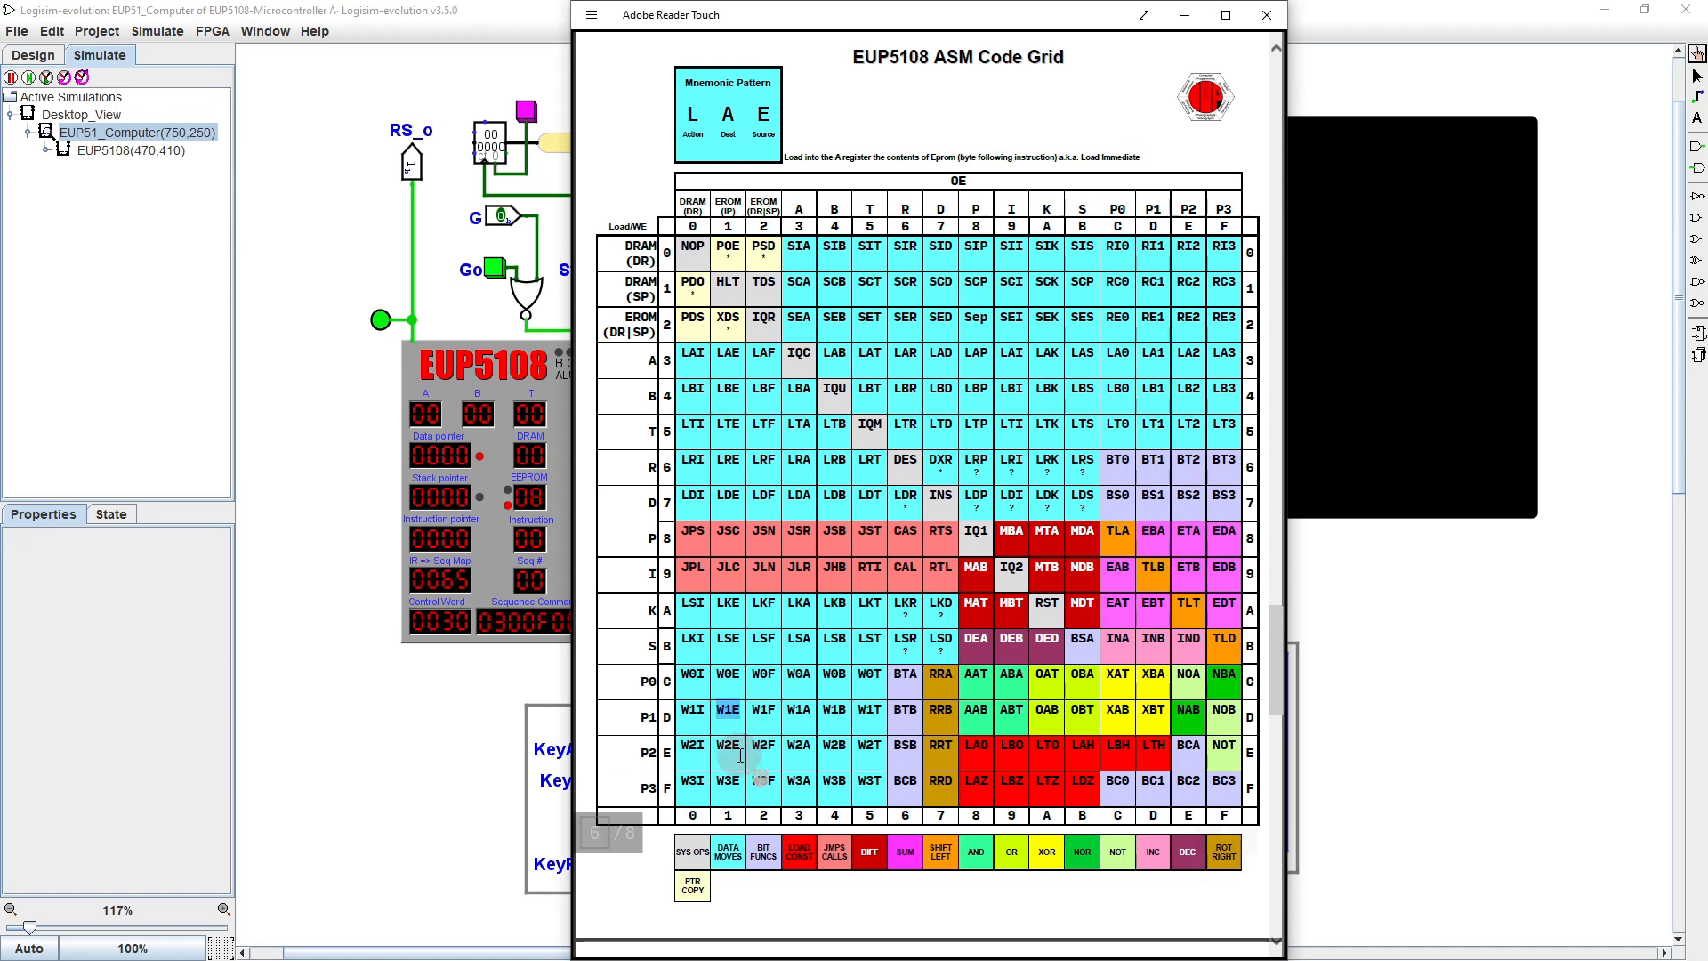
# Return to the EUP5108 processor's internal circuit with the EEPROM in view
pyautogui.click(1265, 14)
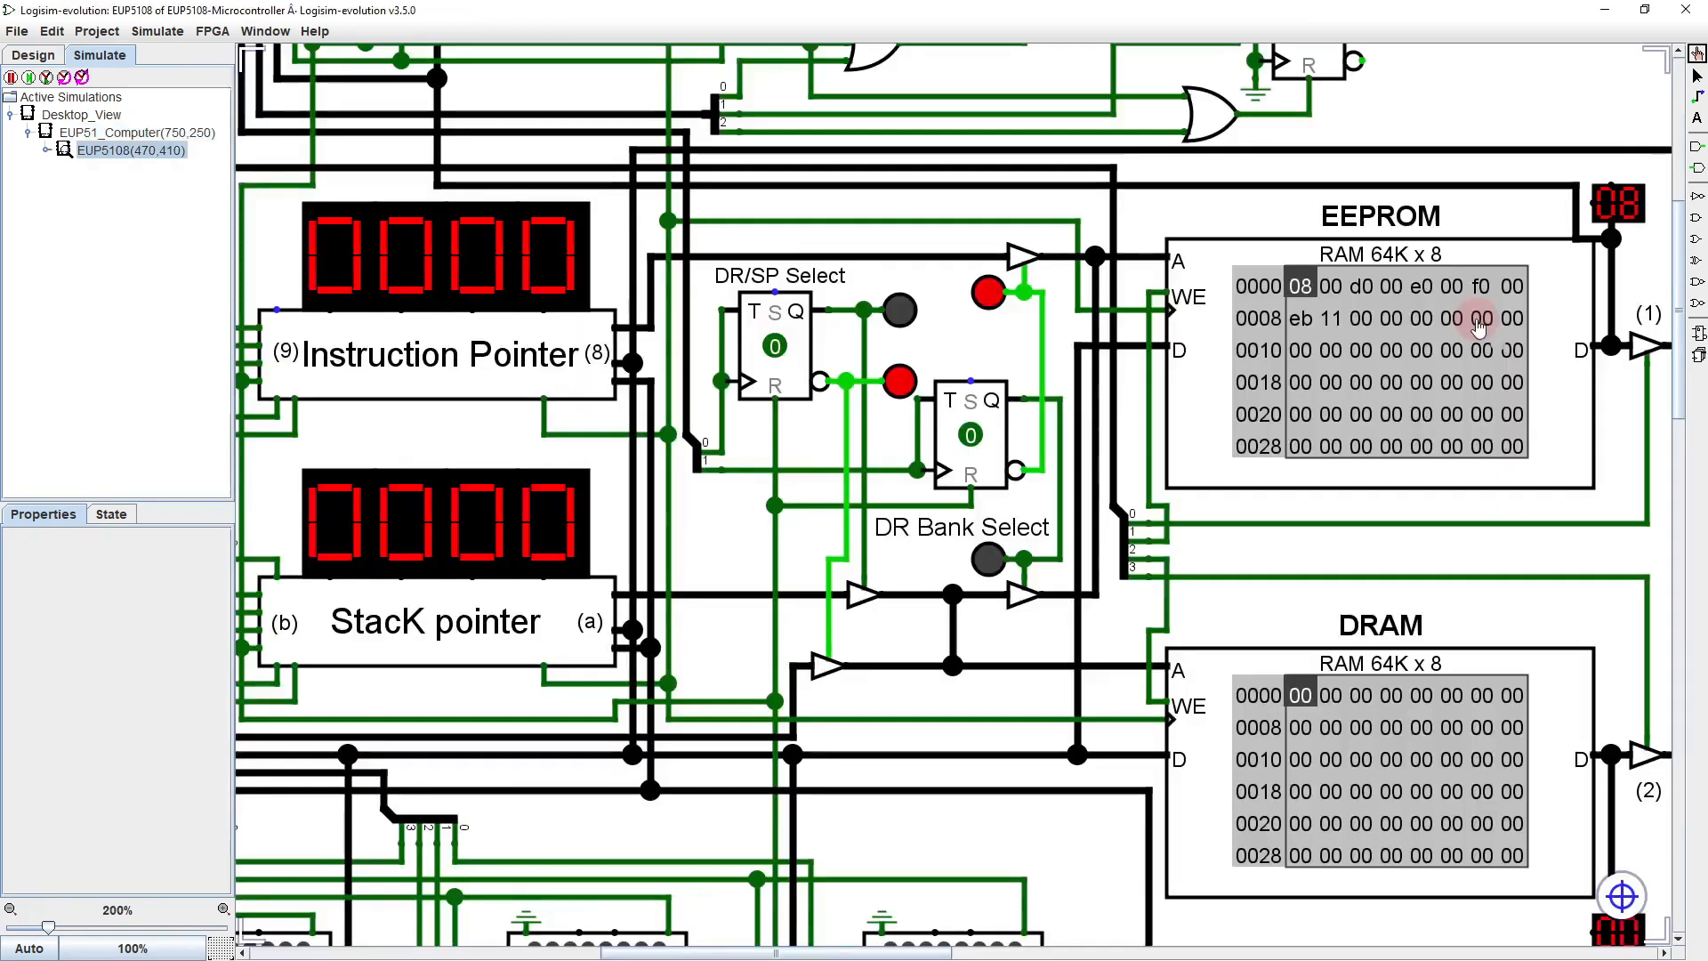
# Begin entering d1-prefixed ASCII bytes (48 65 6c 6c 6f …) into the EEPROM from address 0008
pyautogui.click(1301, 316)
pyautogui.write('d1 48 d1 65 d1 6c d1 6c')
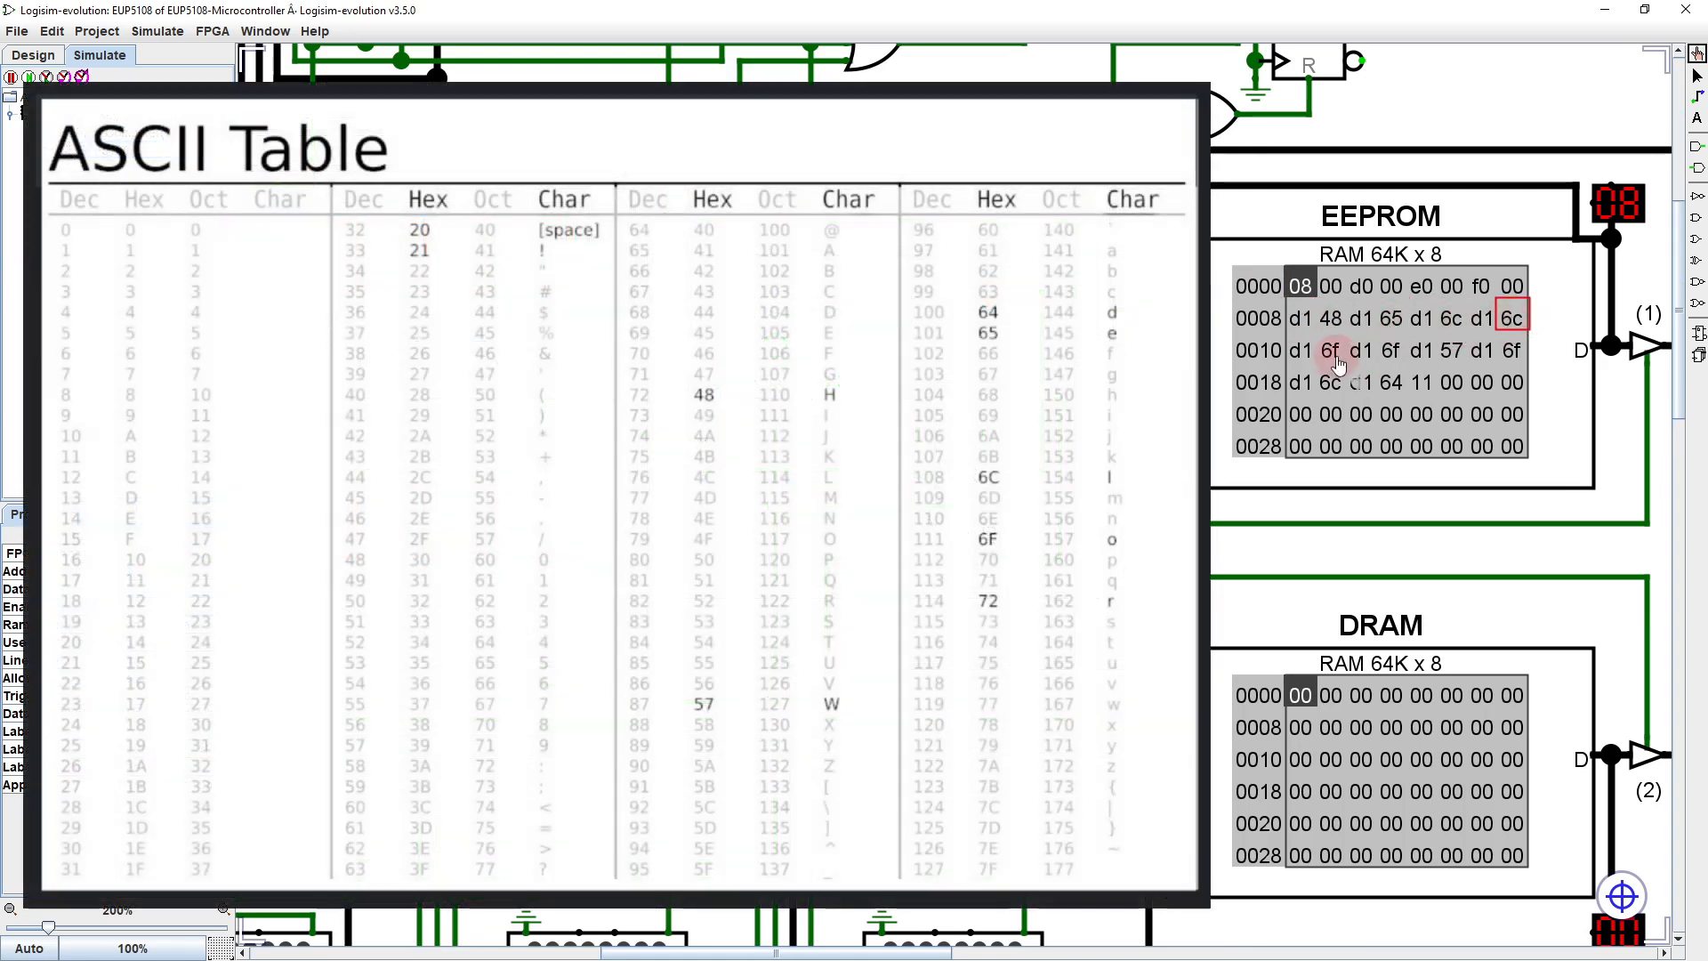
# Correct the wrong EEPROM message bytes to space 20, r 72 and ! 21
pyautogui.click(1330, 350)
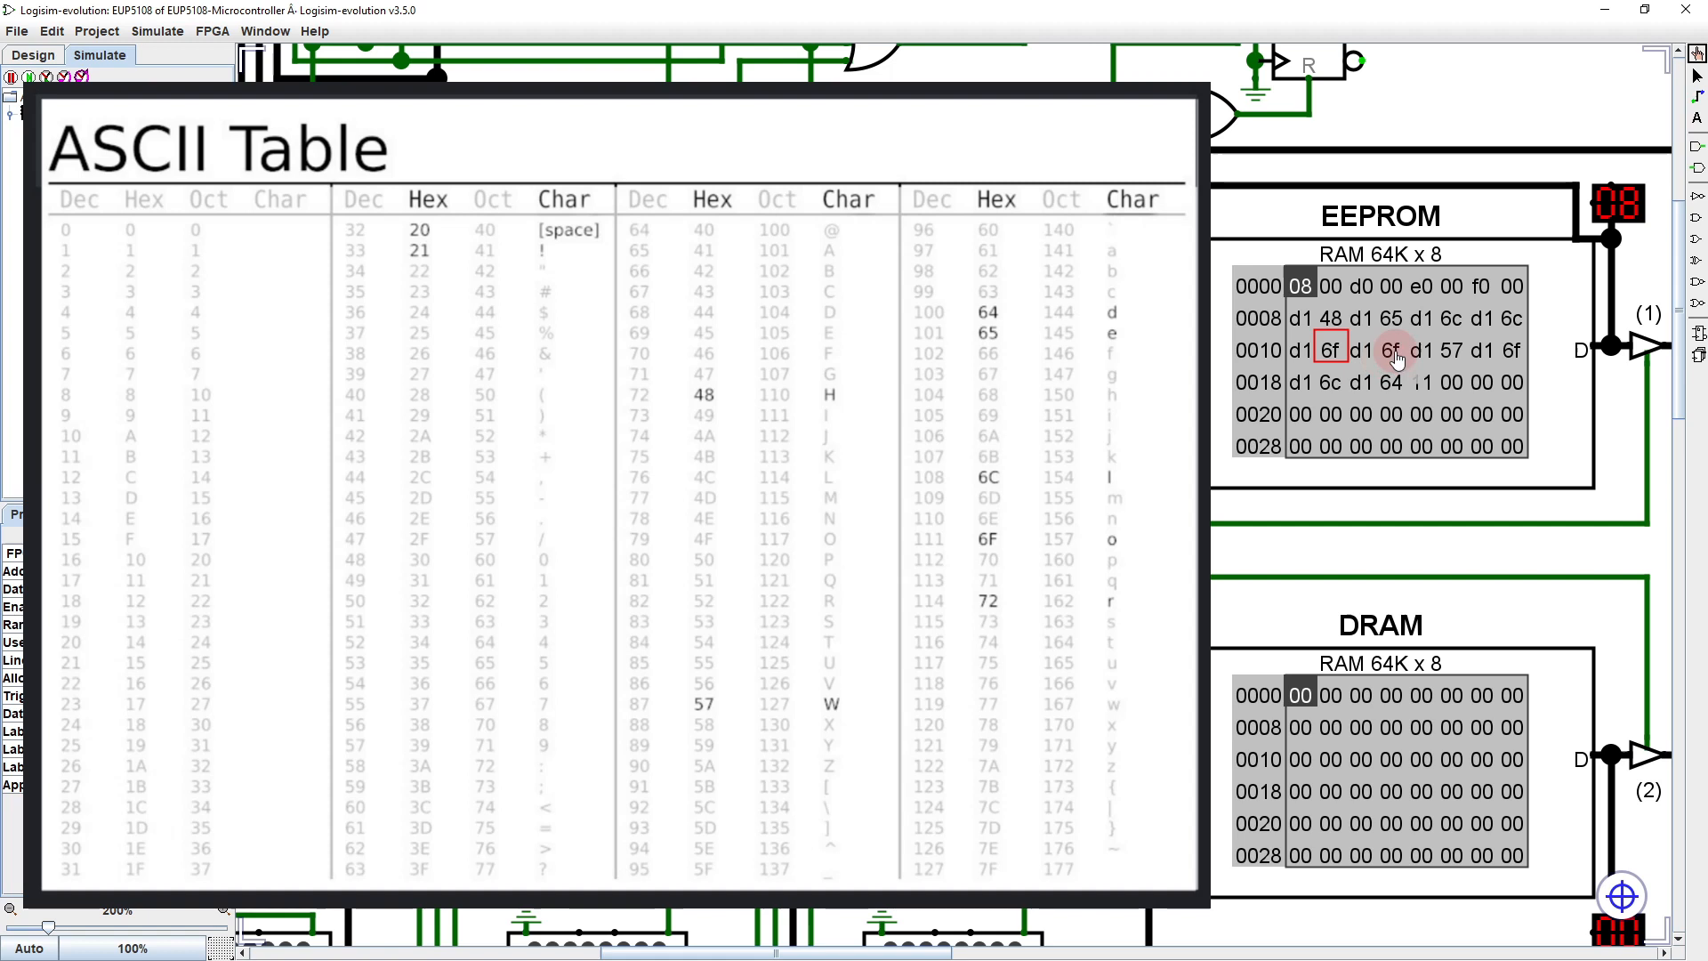
pyautogui.click(1392, 350)
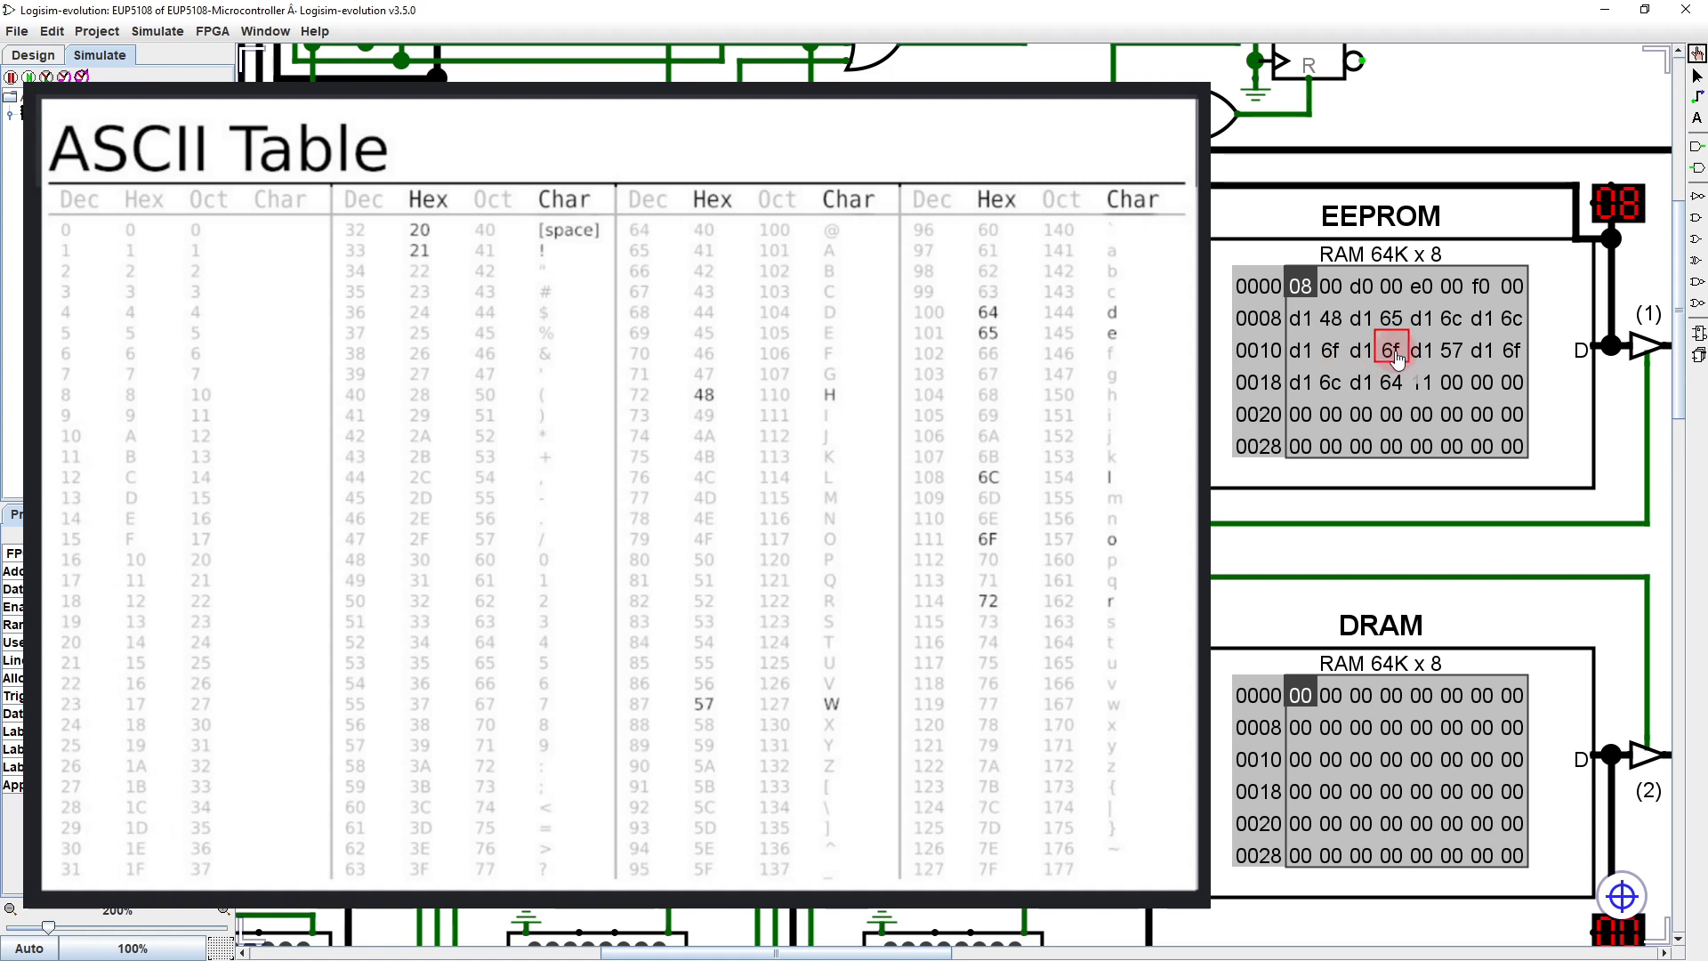
pyautogui.click(1391, 350)
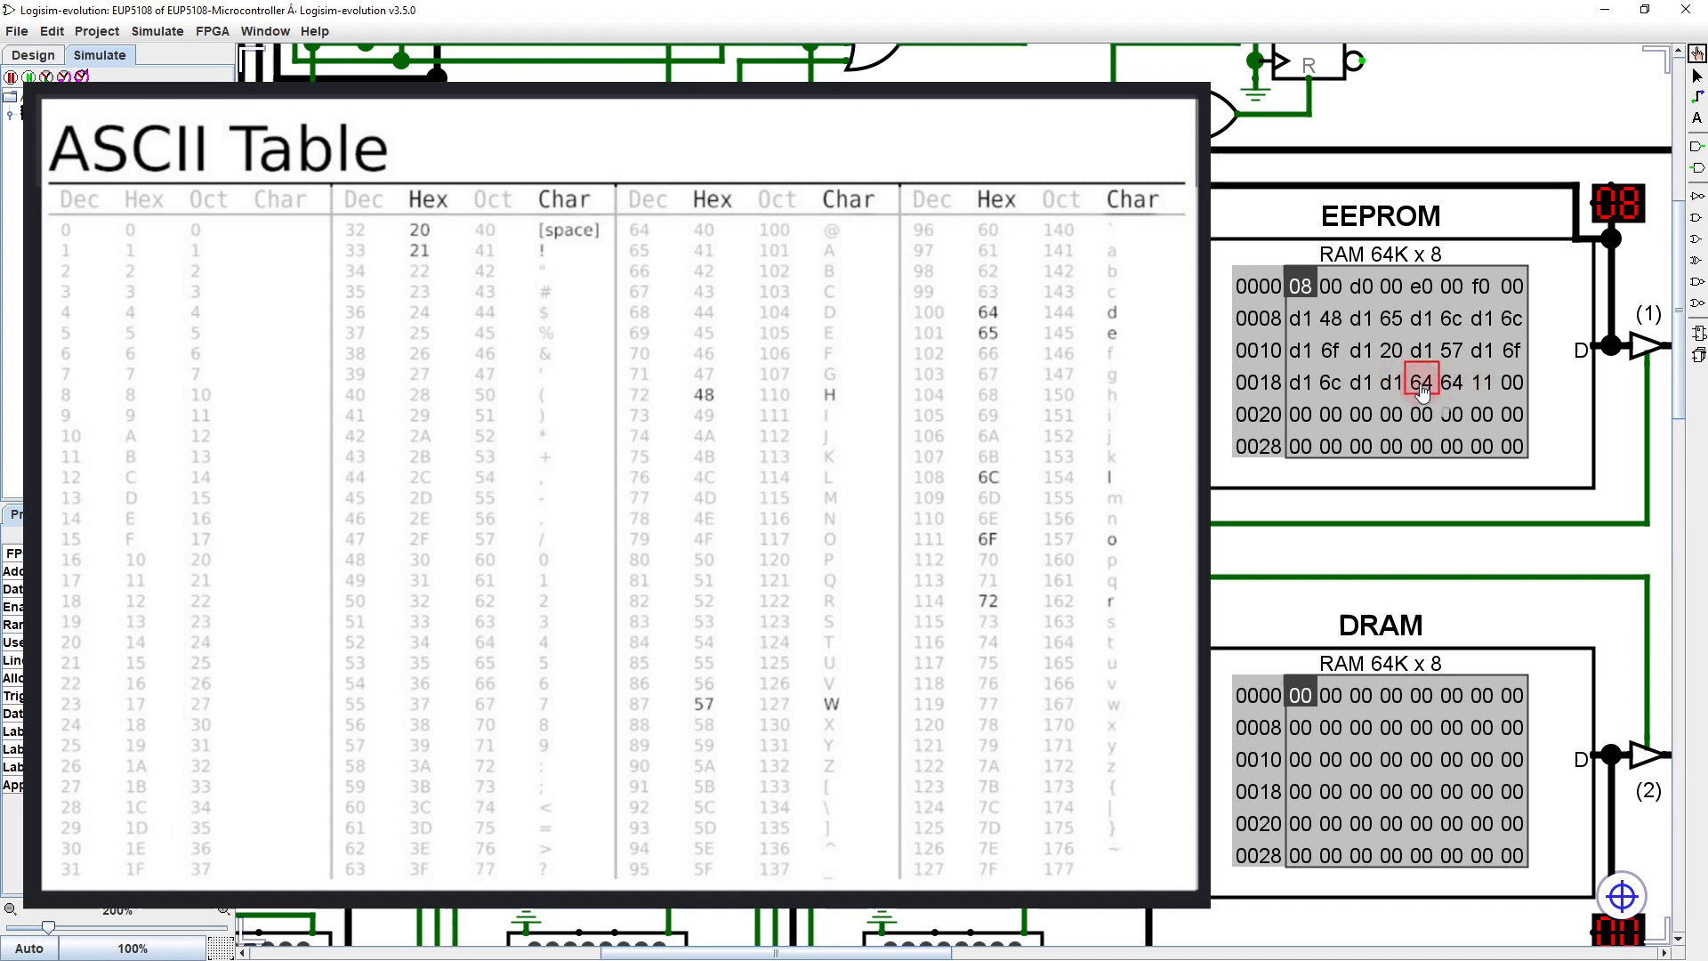
pyautogui.click(1392, 381)
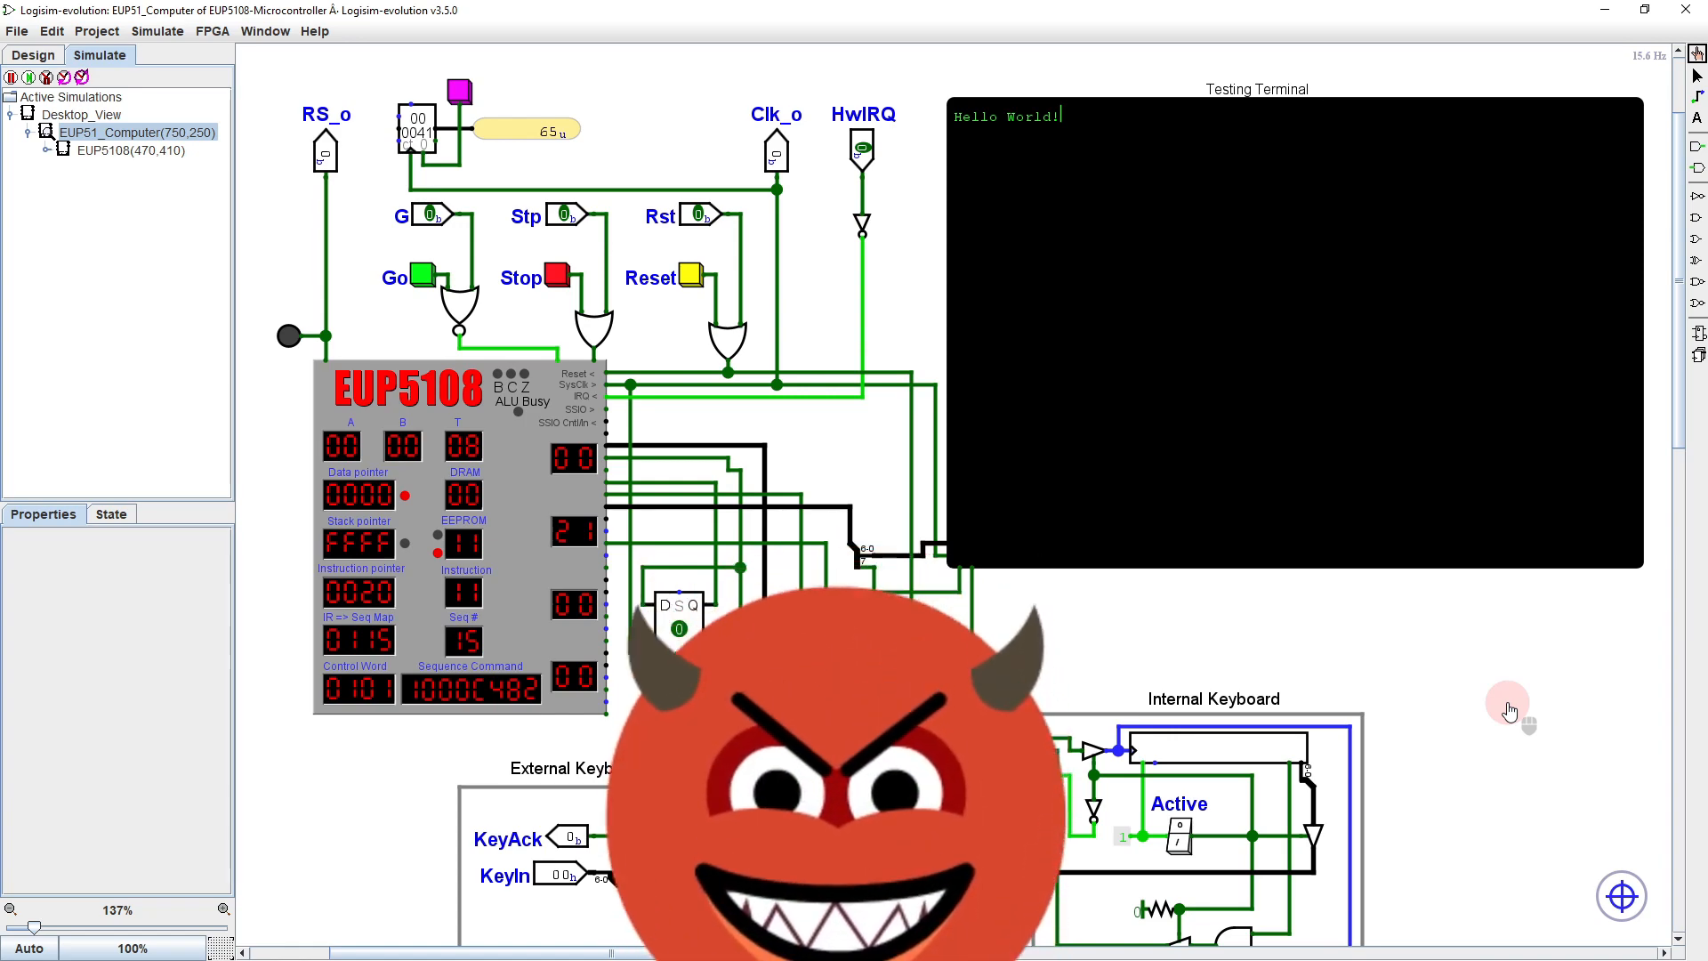
# Re-enter the EUP5108 processor to inspect the EEPROM program ending d1 21 11
pyautogui.doubleClick(129, 149)
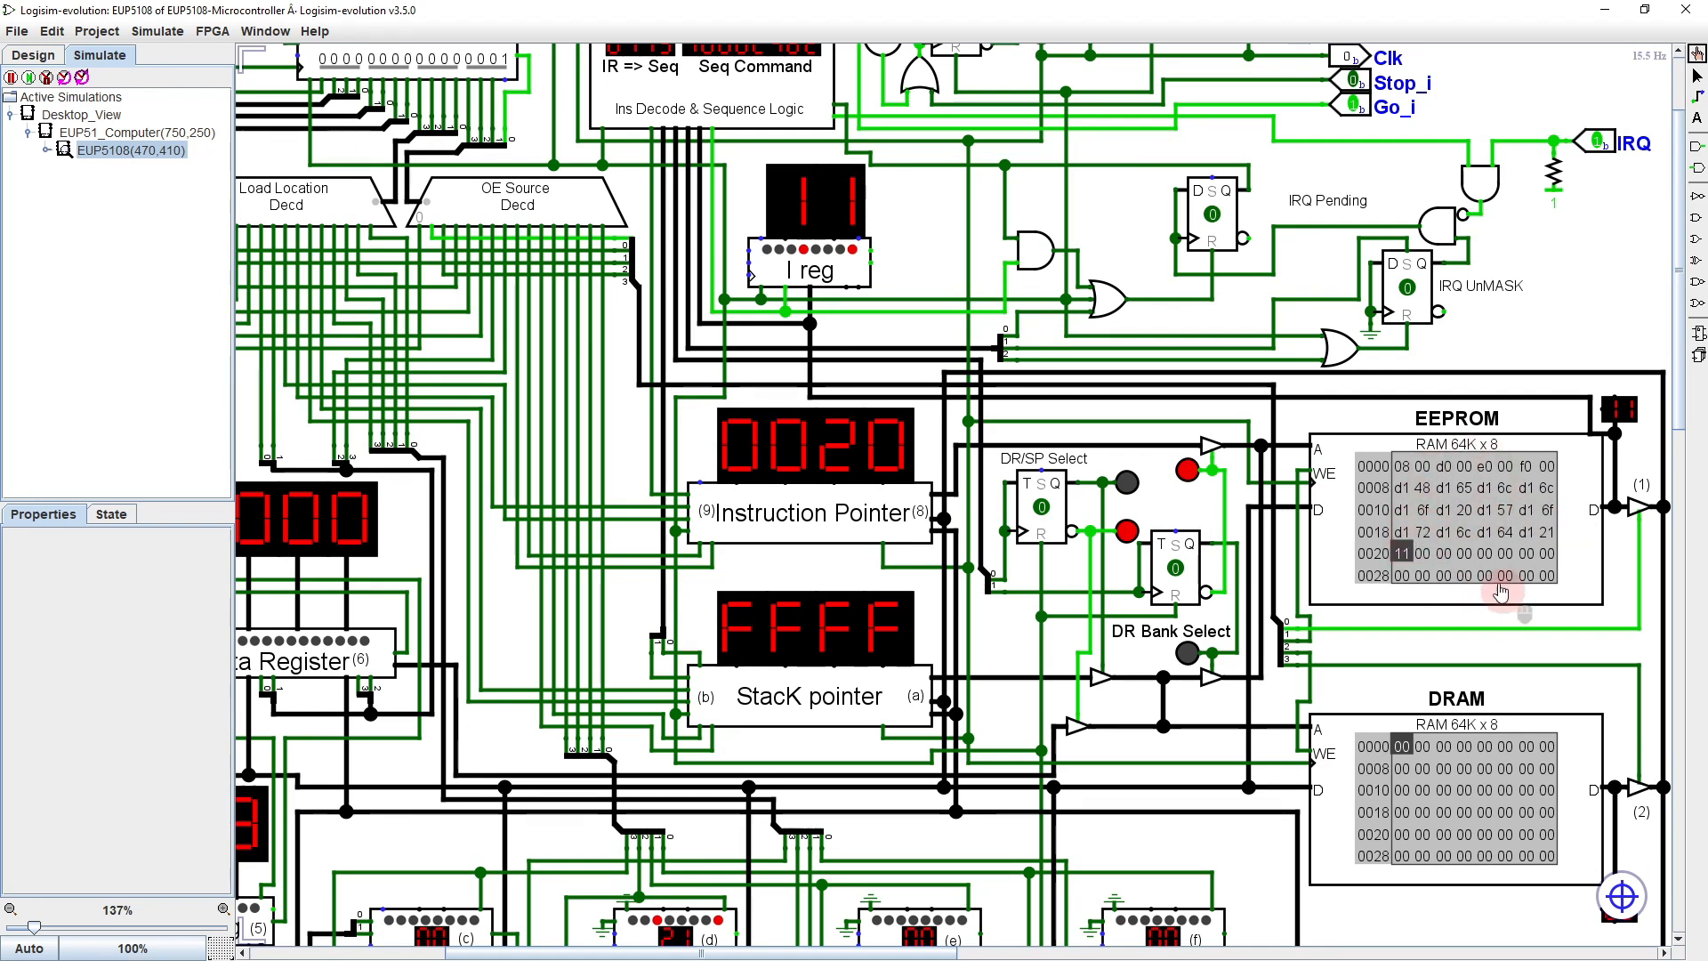
pyautogui.moveTo(1454, 507)
pyautogui.write('80 08')
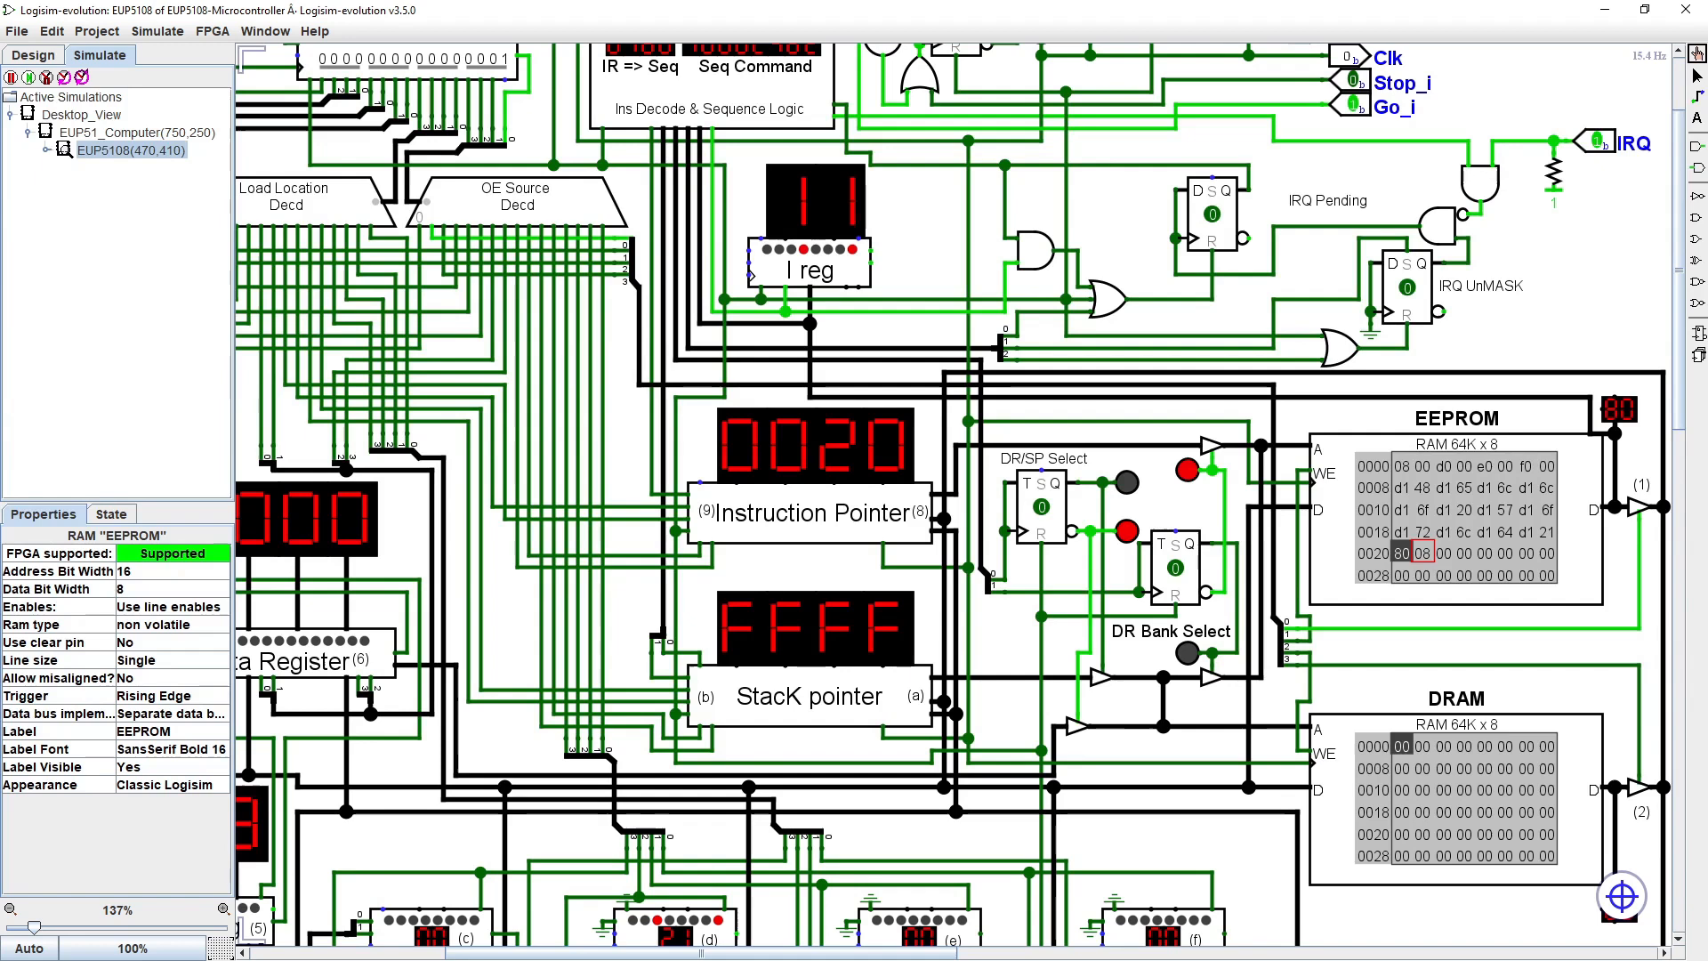
# Set the jump 80 12 at EEPROM address 0020, then return to the EUP51 System Console desktop view
pyautogui.click(81, 113)
pyautogui.write('13')
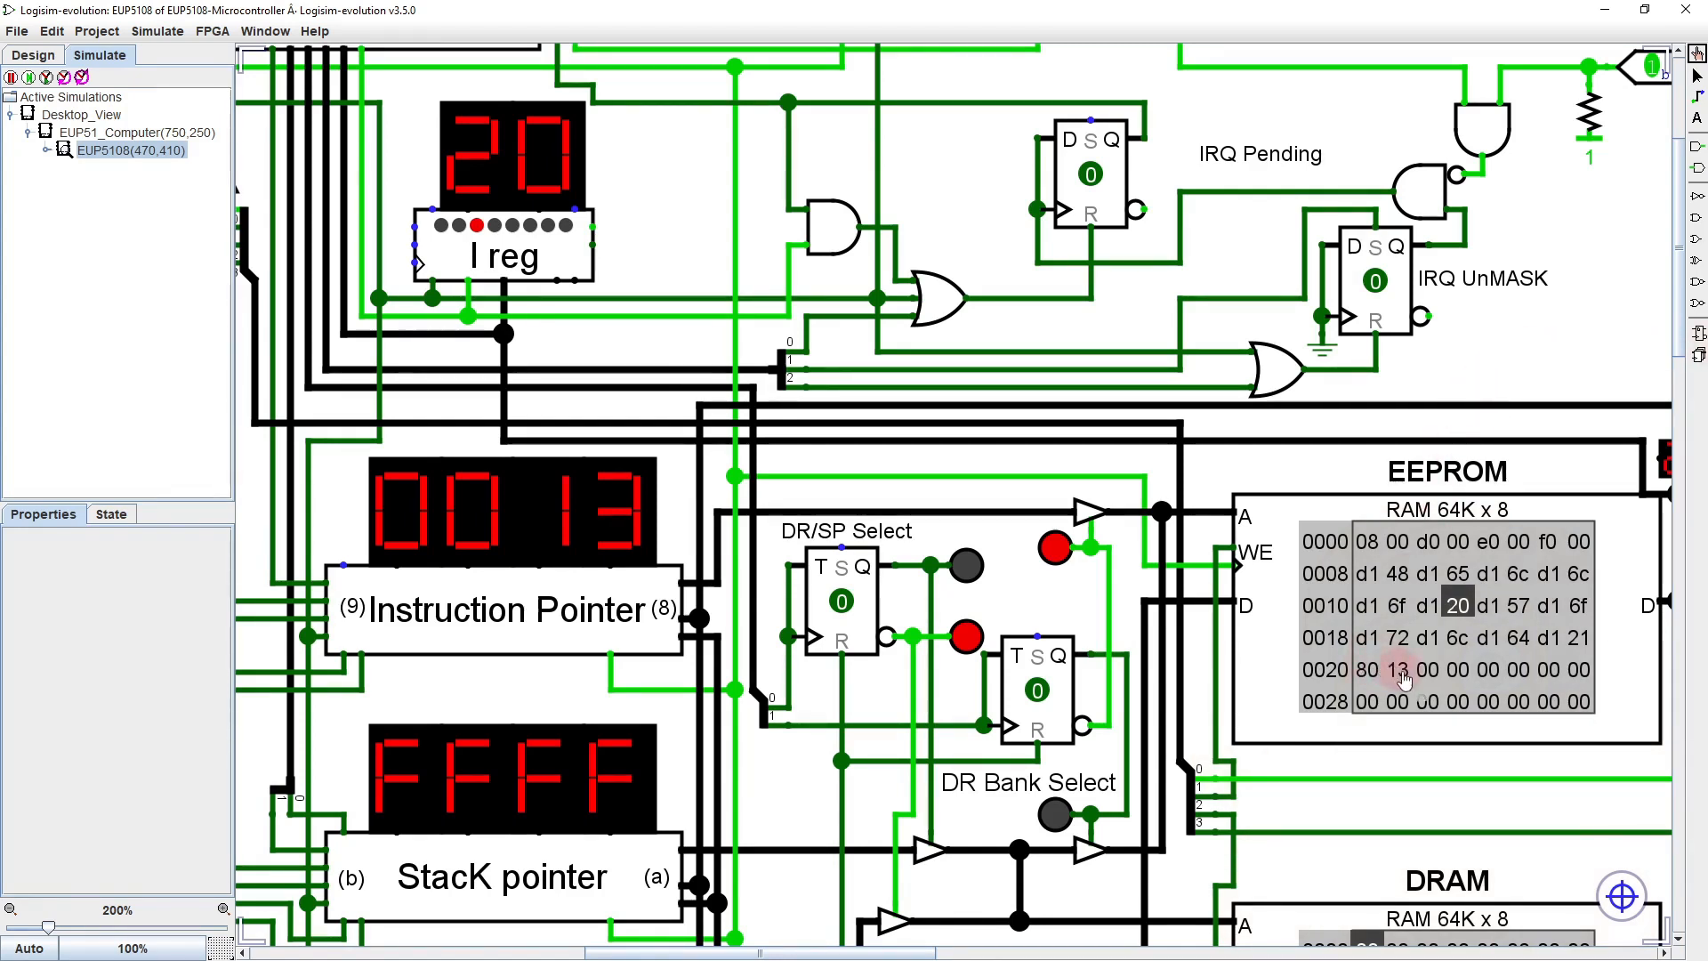
pyautogui.click(1400, 671)
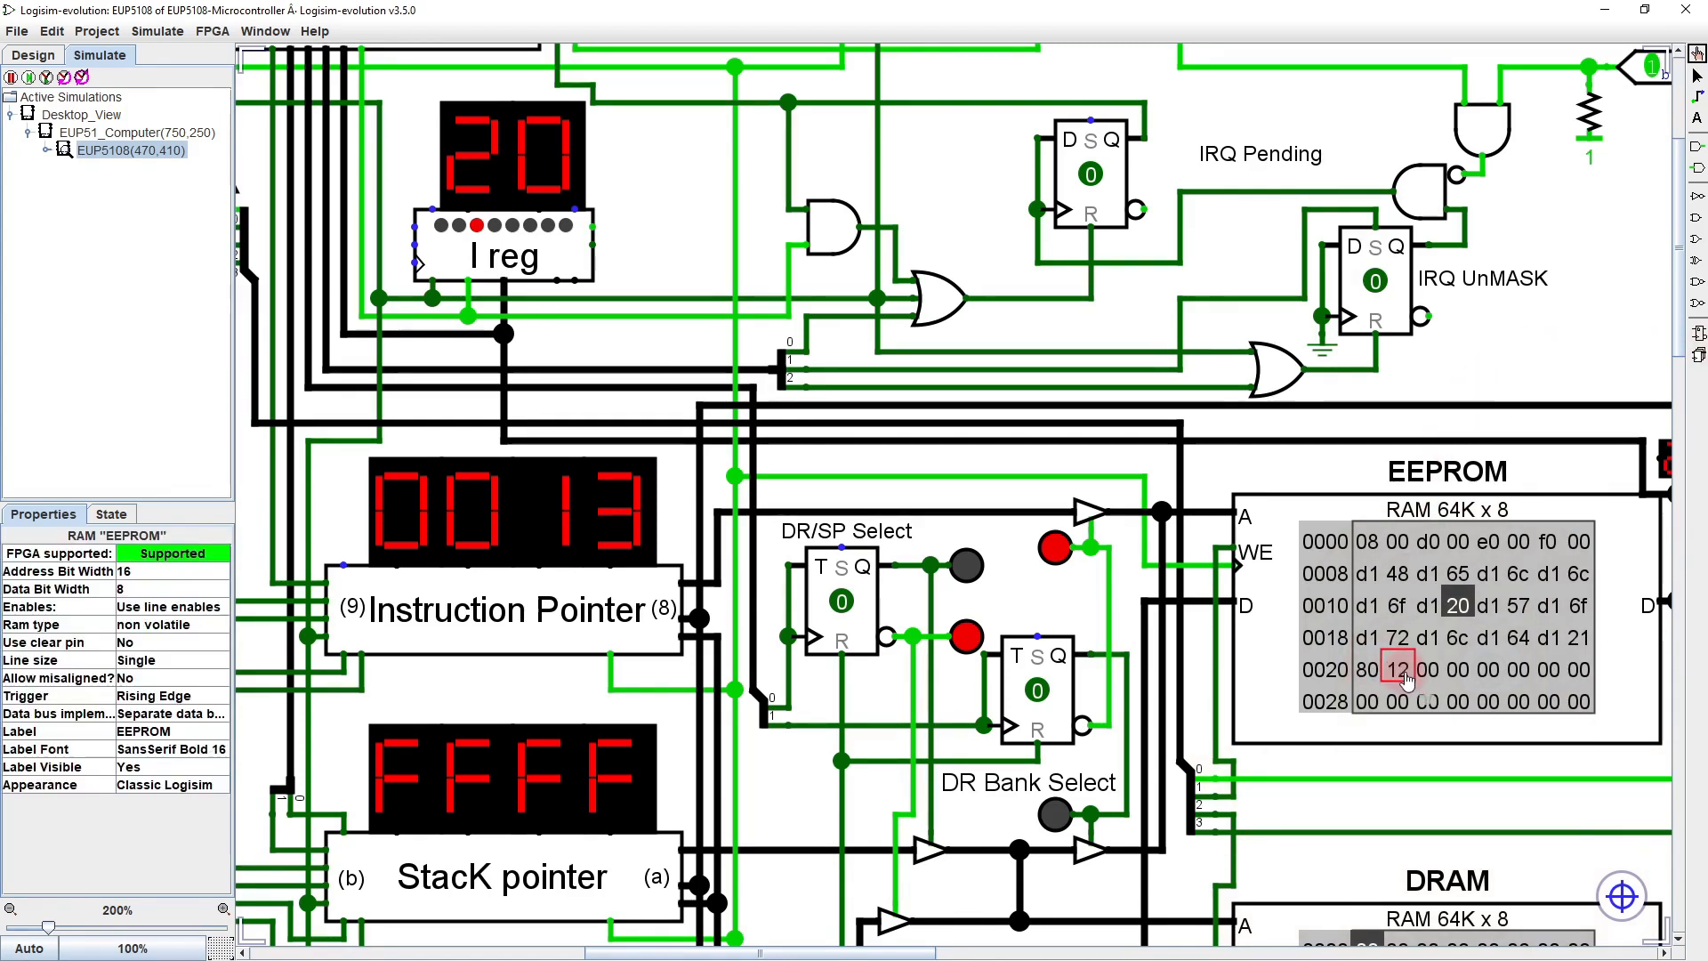
pyautogui.click(80, 114)
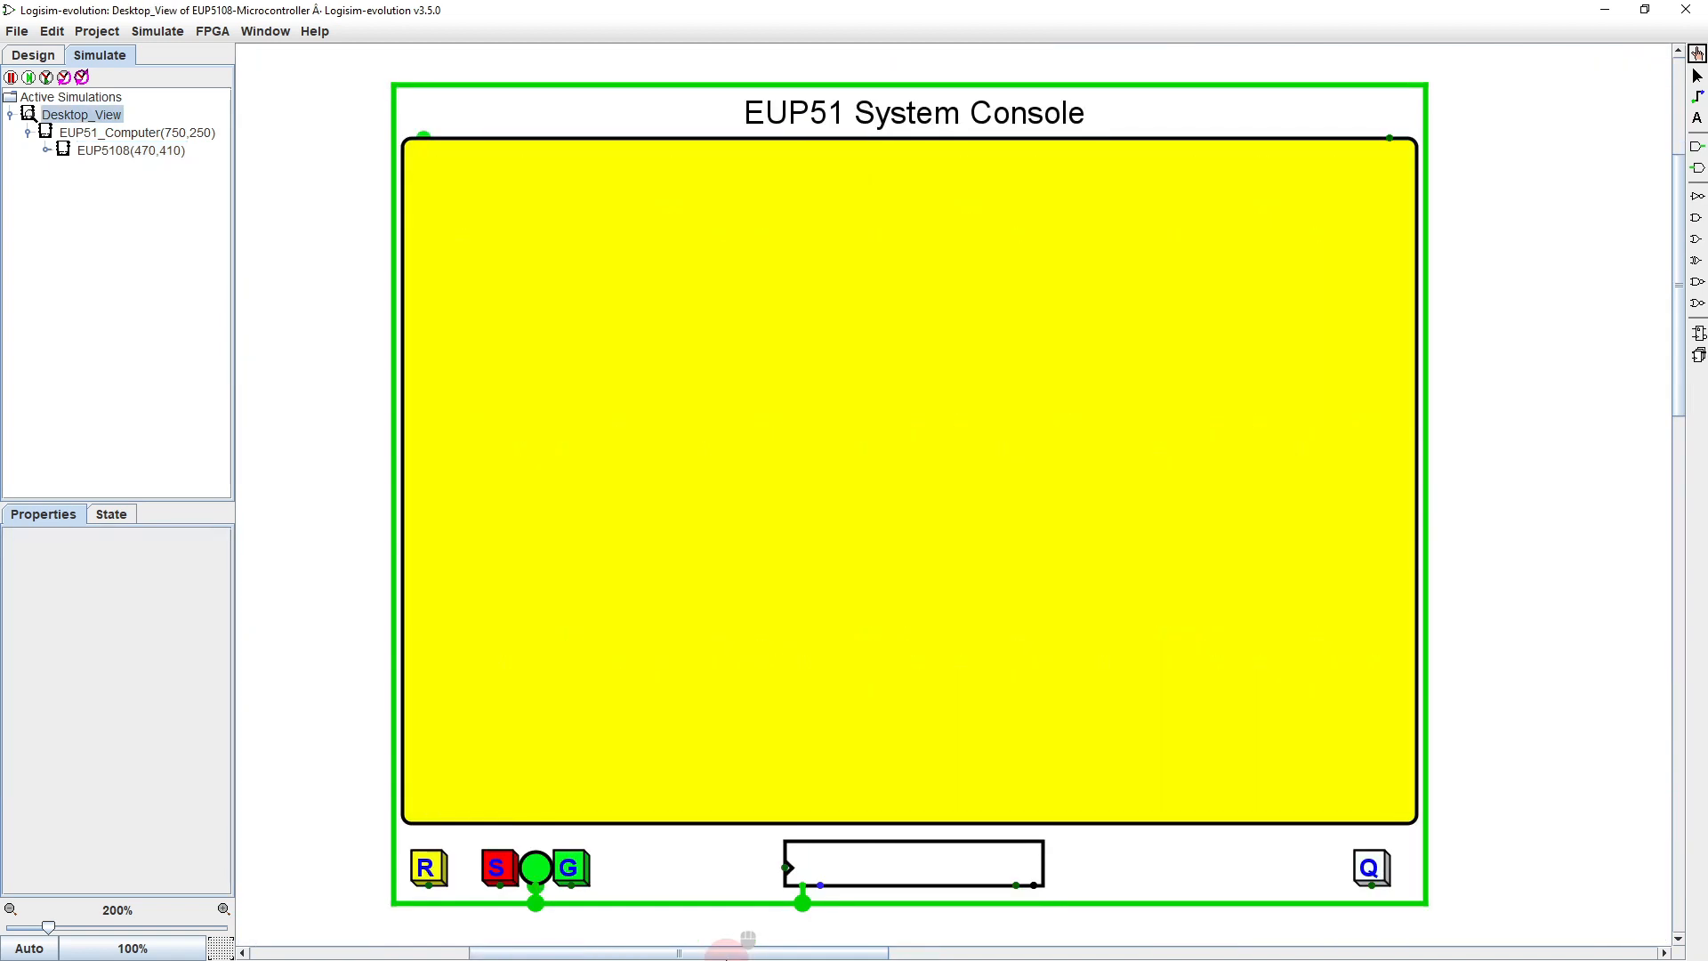